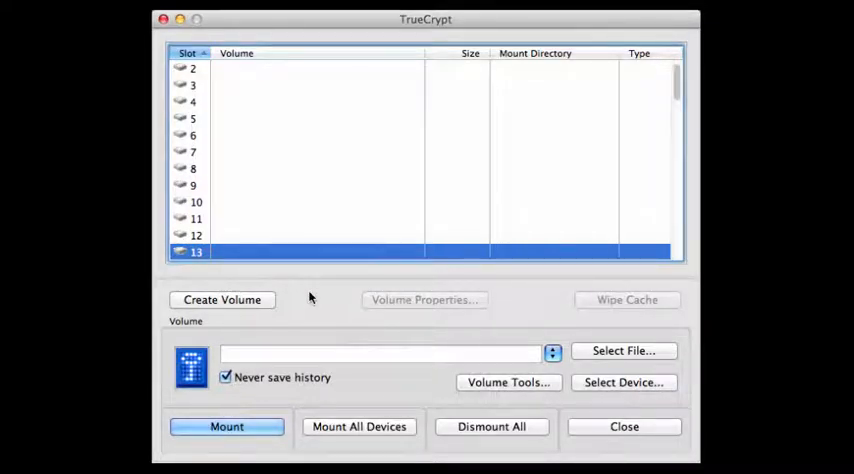
Start the volume creation wizard and pick 'Create a volume within a partition/drive'
{"action": "left_click", "coordinate": [222, 299]}
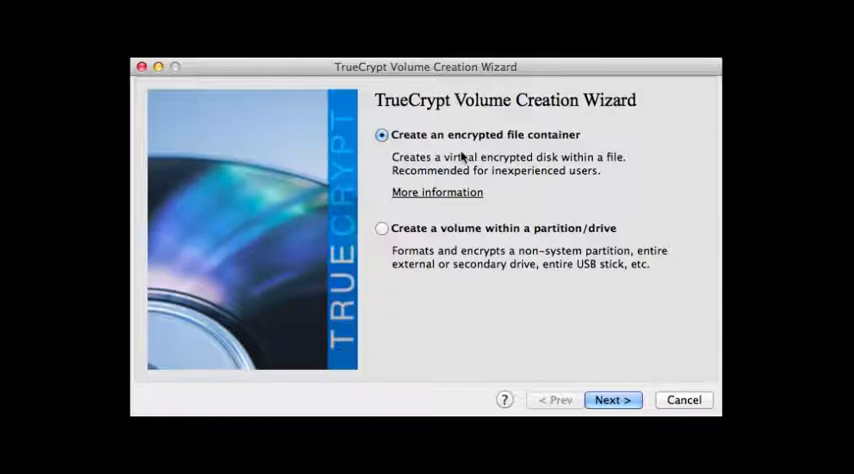
{"action": "mouse_move", "coordinate": [462, 271]}
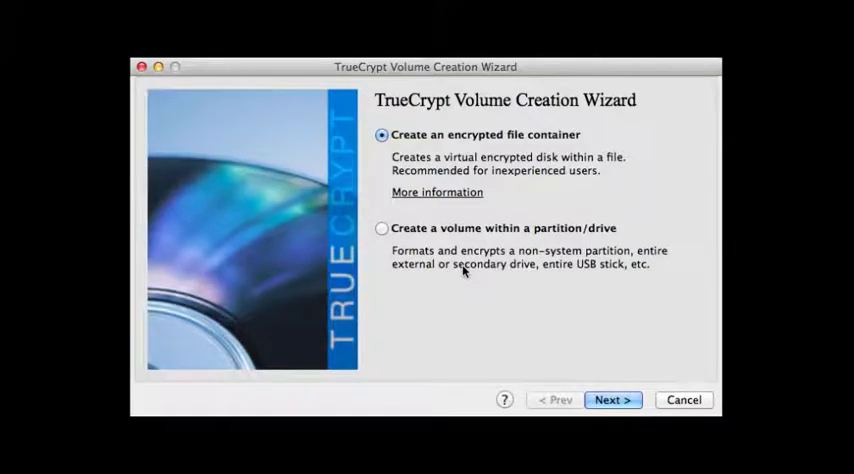
{"action": "left_click", "coordinate": [382, 228]}
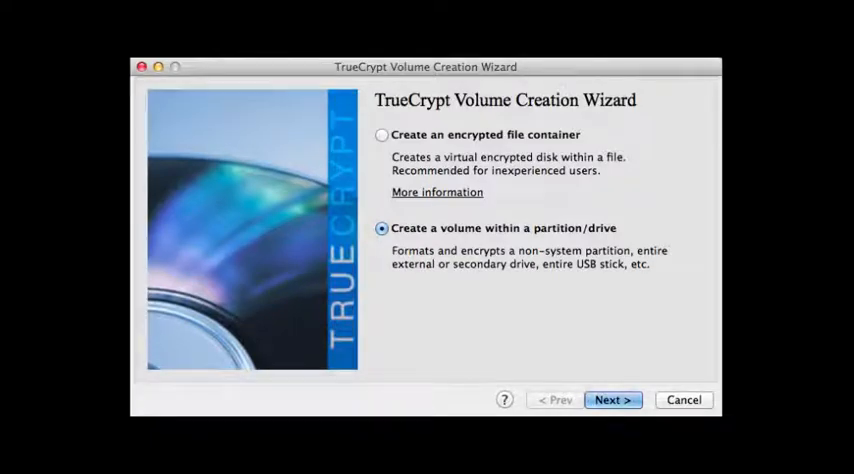
Switch the wizard's choice back to 'Create an encrypted file container'
{"action": "left_click", "coordinate": [382, 134]}
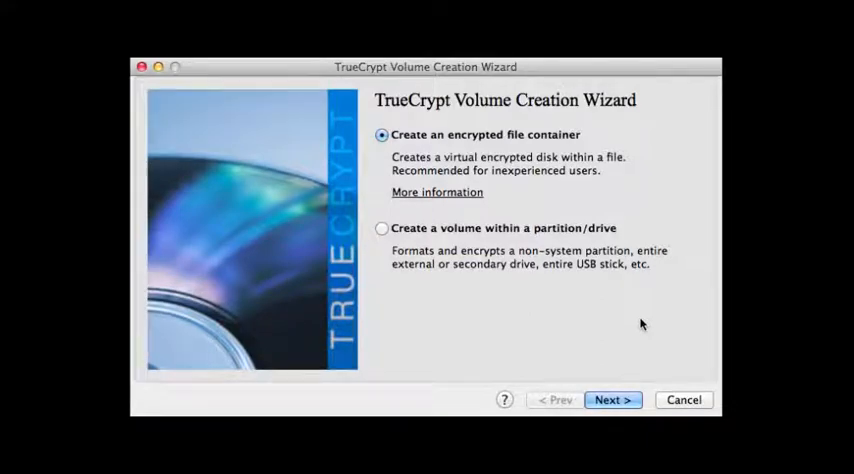
{"action": "mouse_move", "coordinate": [518, 156]}
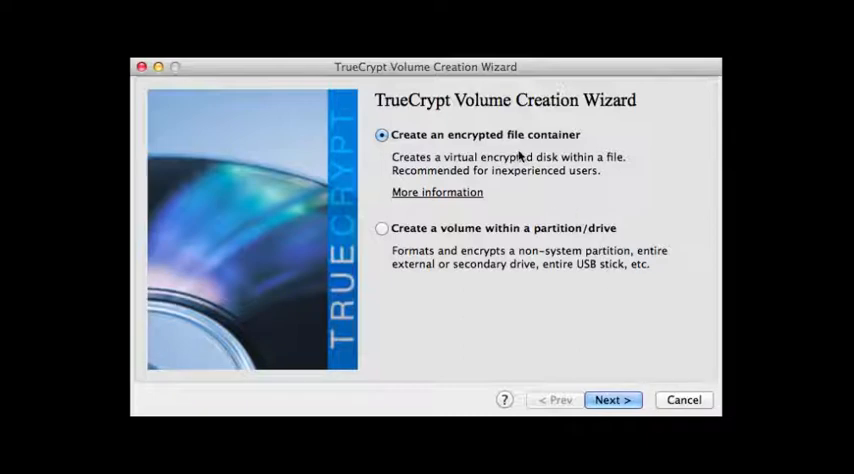
Advance to Volume Type, briefly pick Hidden TrueCrypt volume, then reselect Standard
{"action": "left_click", "coordinate": [613, 400]}
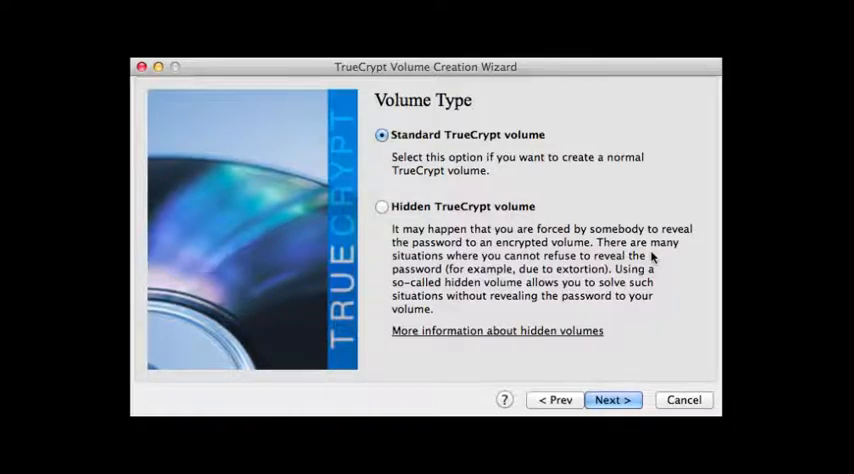
{"action": "mouse_move", "coordinate": [556, 218]}
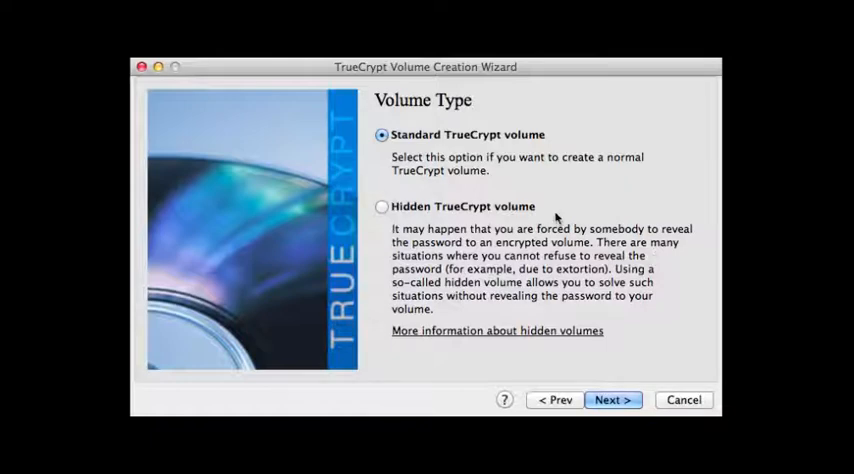
{"action": "left_click", "coordinate": [382, 206]}
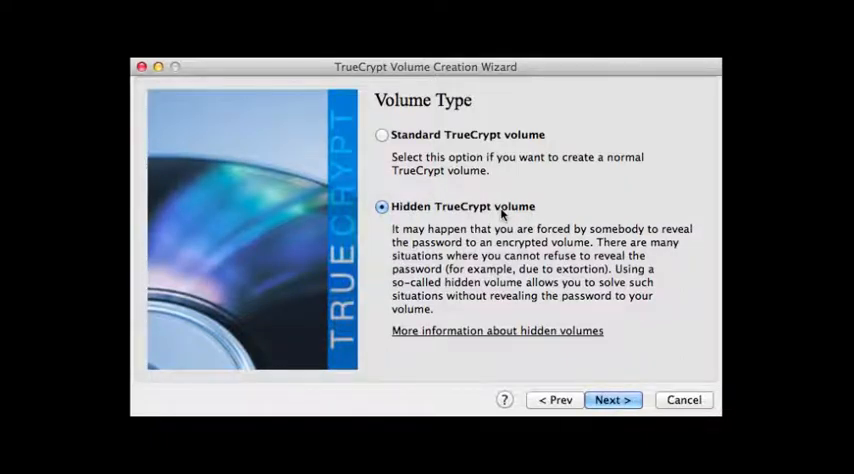
{"action": "left_click", "coordinate": [382, 134]}
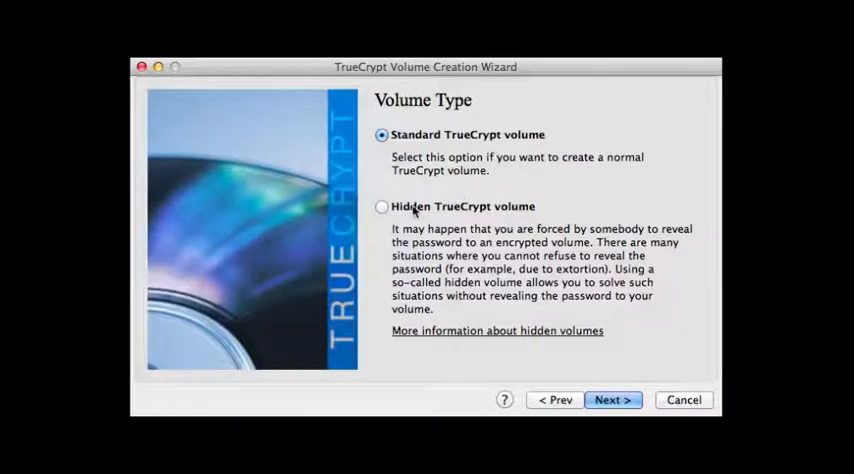
Choose a hidden volume and save the container as 'secret' on the Desktop
{"action": "left_click", "coordinate": [382, 206]}
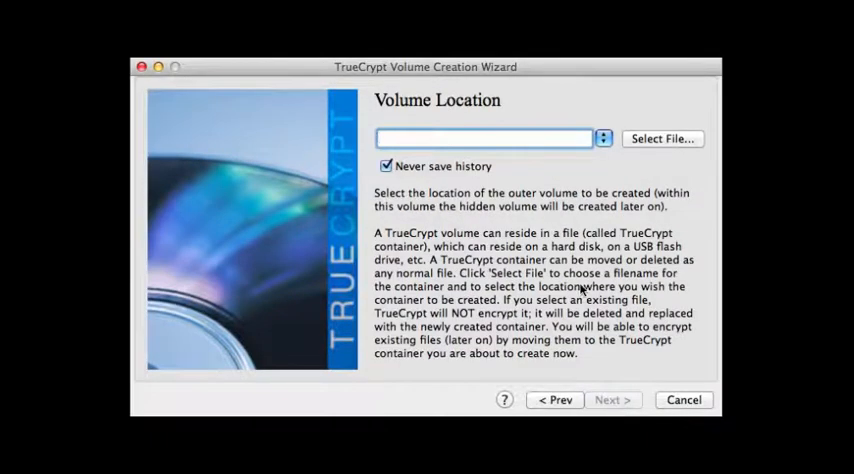
{"action": "left_click", "coordinate": [662, 138]}
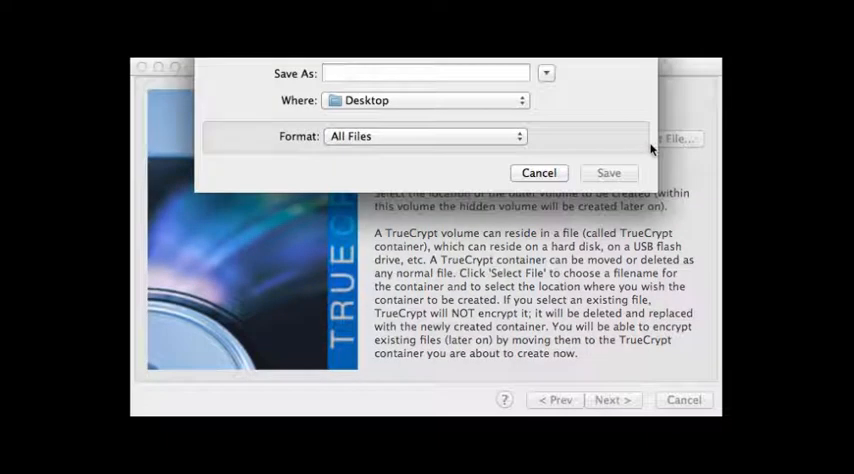
{"action": "type", "text": "secret"}
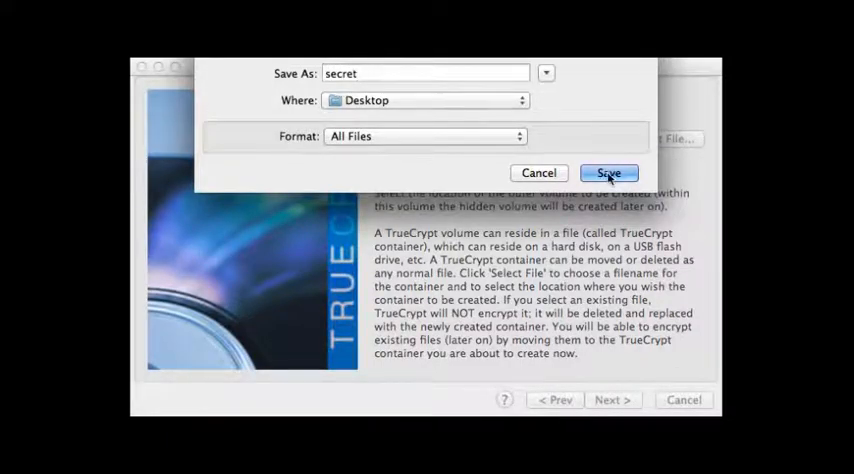
{"action": "left_click", "coordinate": [609, 172]}
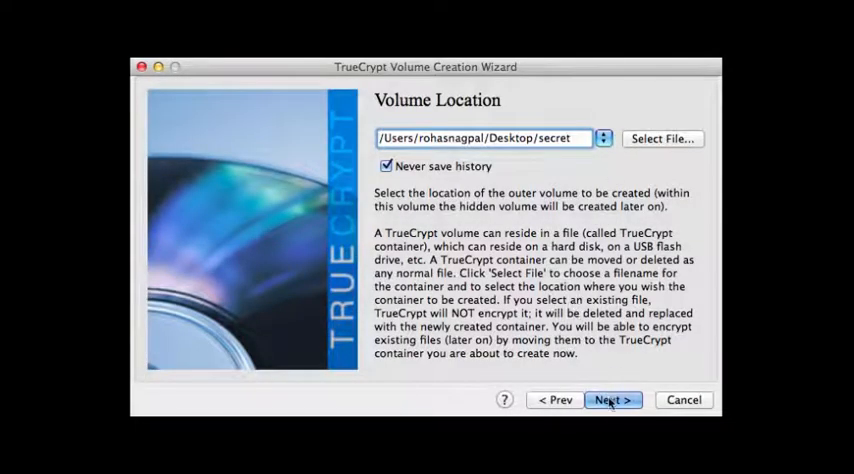
Browse the algorithm lists, then choose Serpent-Twofish-AES encryption with SHA-512 hash
{"action": "left_click", "coordinate": [611, 399]}
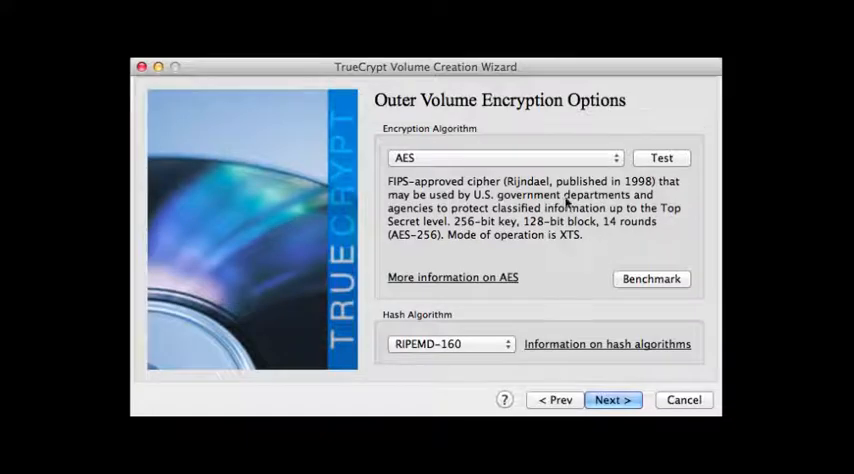
{"action": "left_click", "coordinate": [504, 157]}
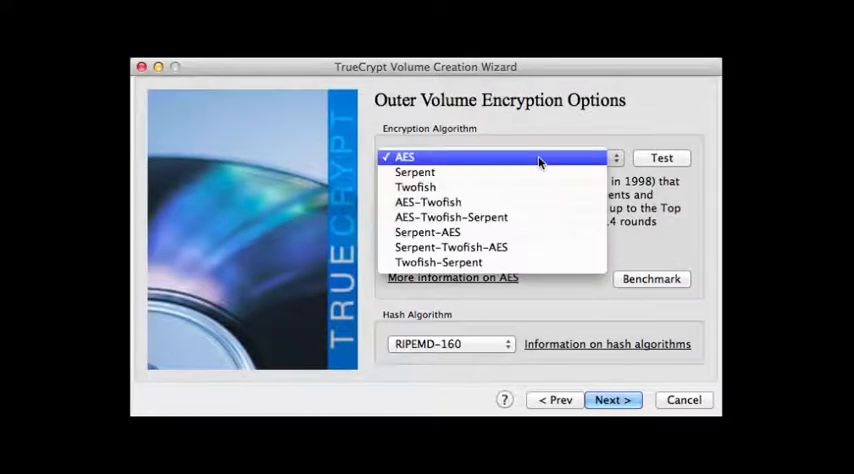
{"action": "left_click", "coordinate": [450, 343]}
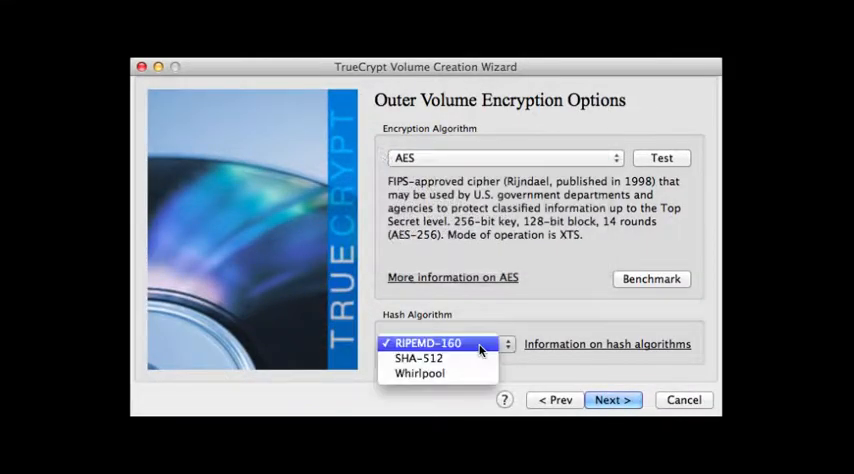
{"action": "left_click", "coordinate": [430, 343]}
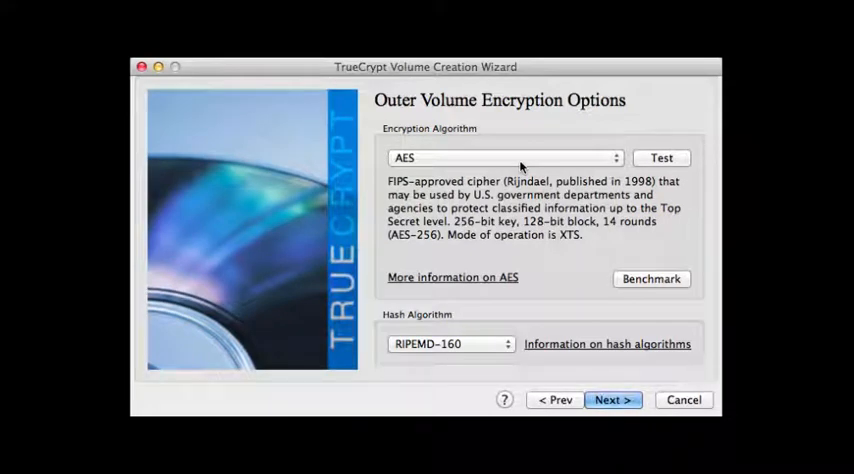
{"action": "left_click", "coordinate": [449, 343]}
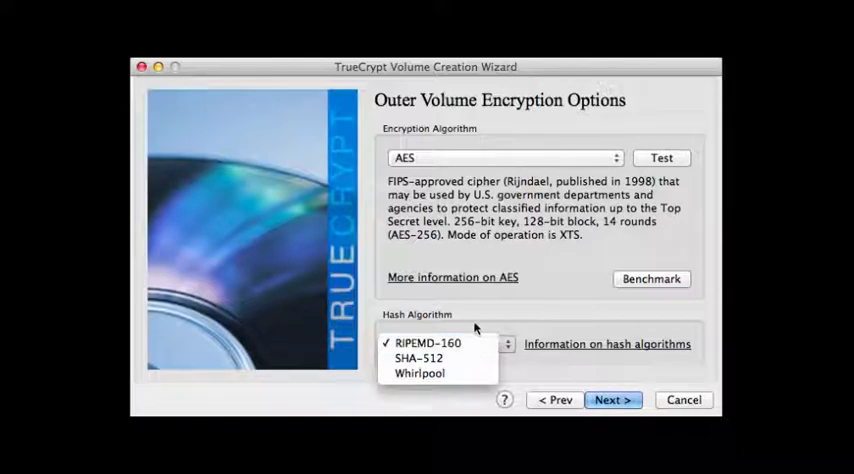
{"action": "left_click", "coordinate": [504, 157]}
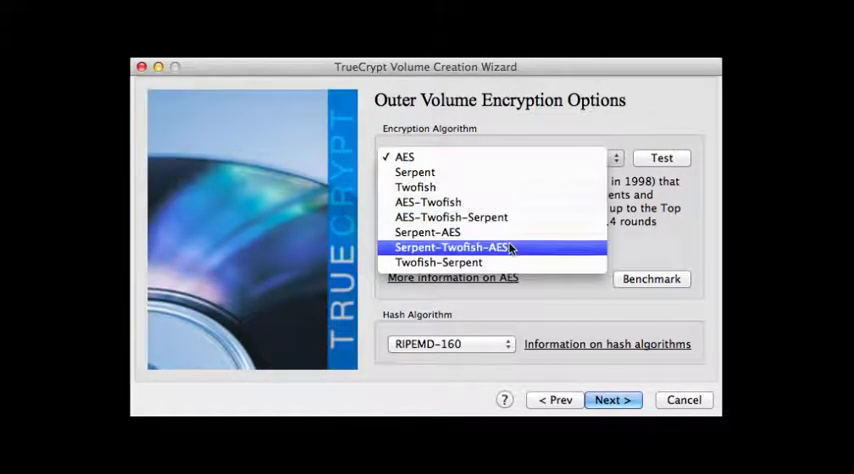
{"action": "left_click", "coordinate": [453, 247]}
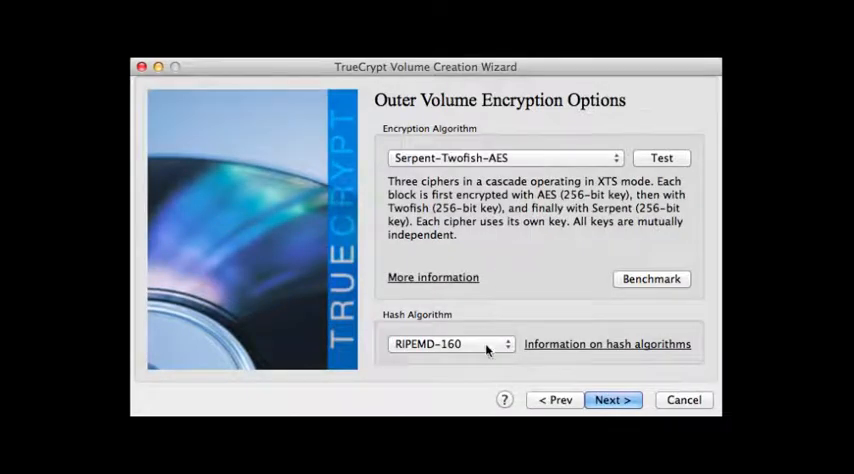
{"action": "left_click", "coordinate": [450, 343]}
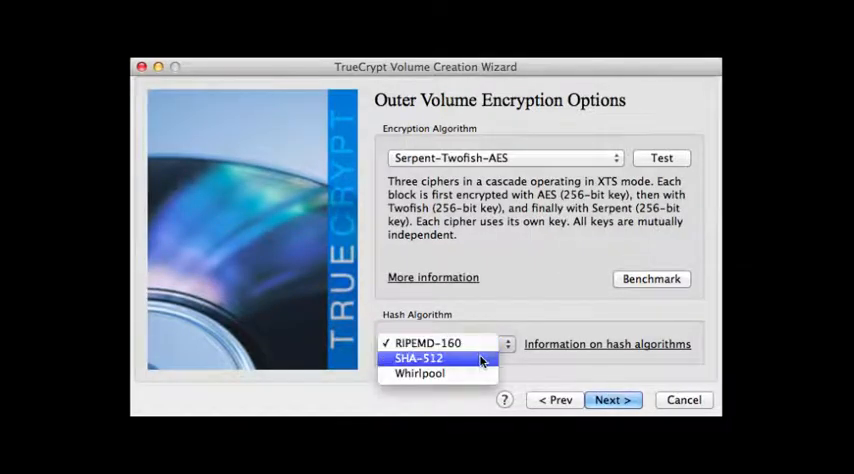
{"action": "left_click", "coordinate": [418, 357]}
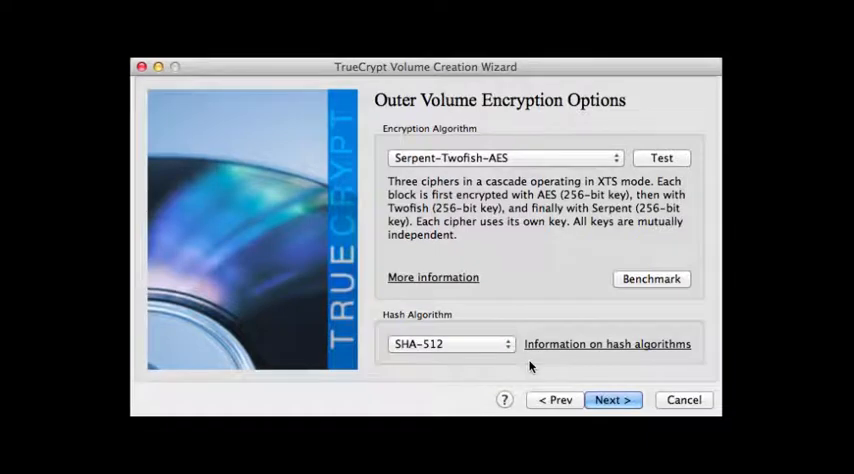
Set the outer volume size to 10 MB and advance to the password page
{"action": "left_click", "coordinate": [613, 399]}
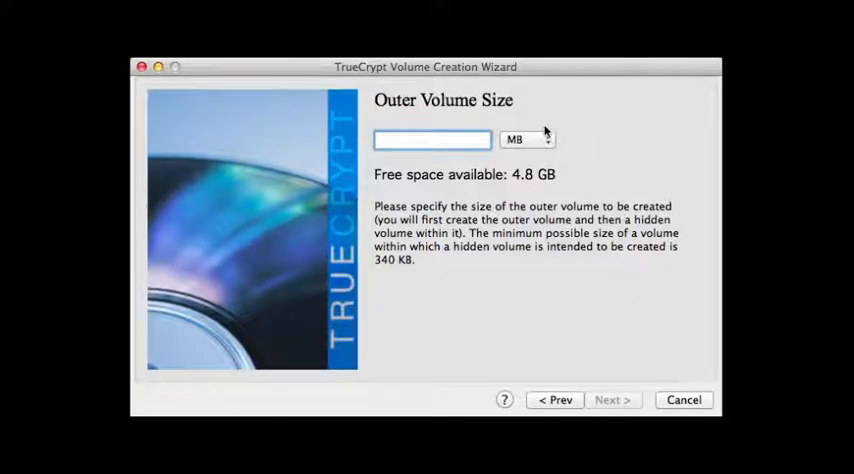
{"action": "left_click", "coordinate": [527, 139]}
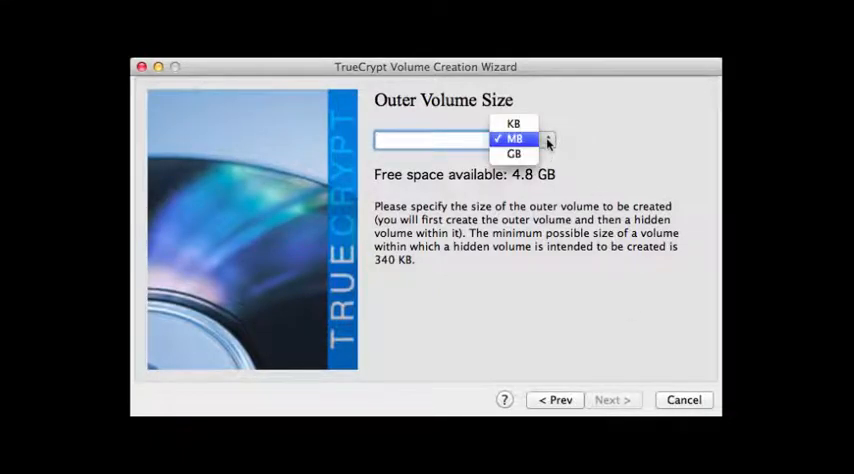
{"action": "left_click", "coordinate": [514, 138]}
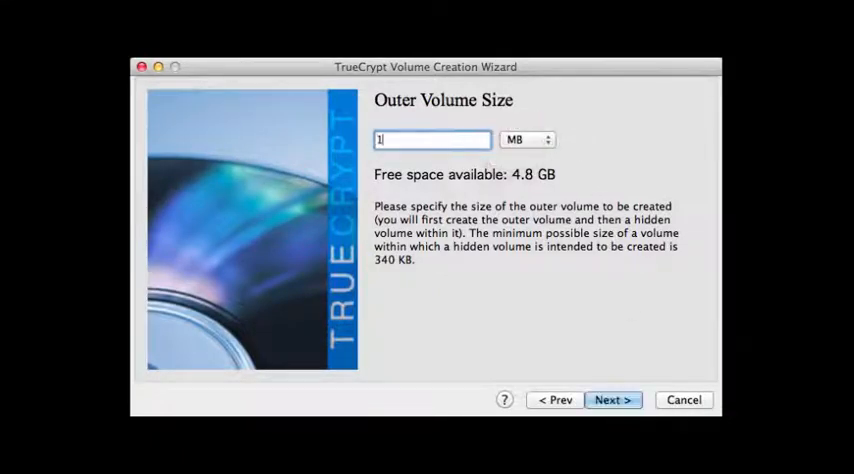
{"action": "type", "text": "0"}
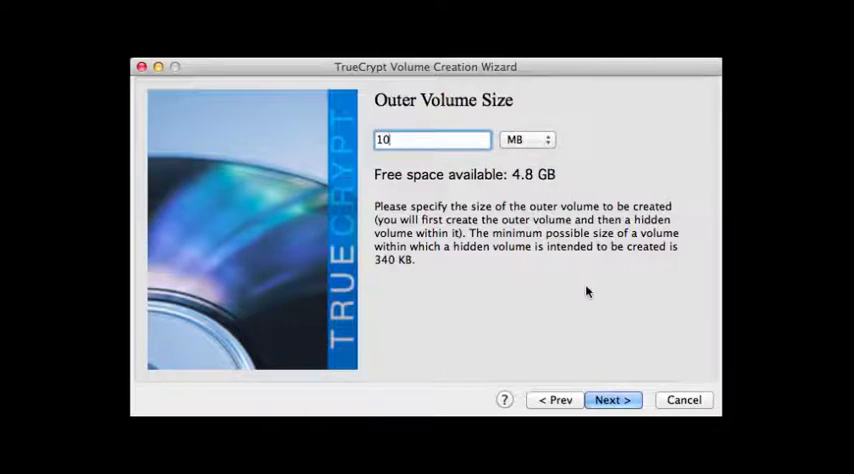
{"action": "left_click", "coordinate": [612, 399]}
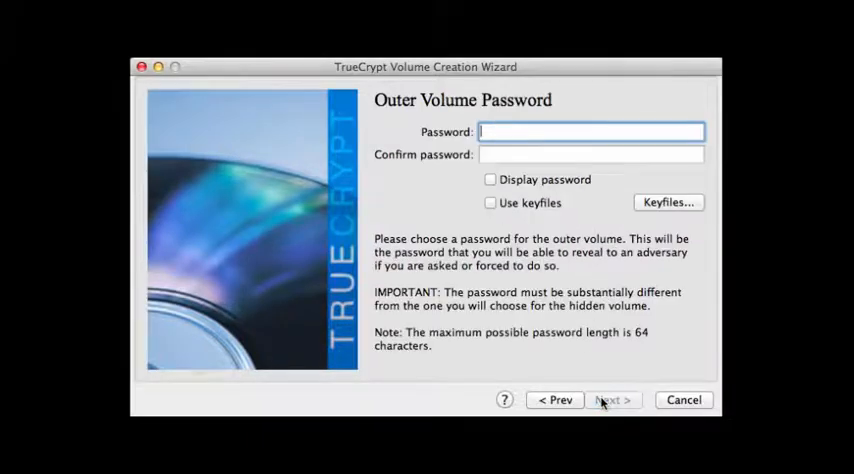
{"action": "left_click", "coordinate": [490, 180]}
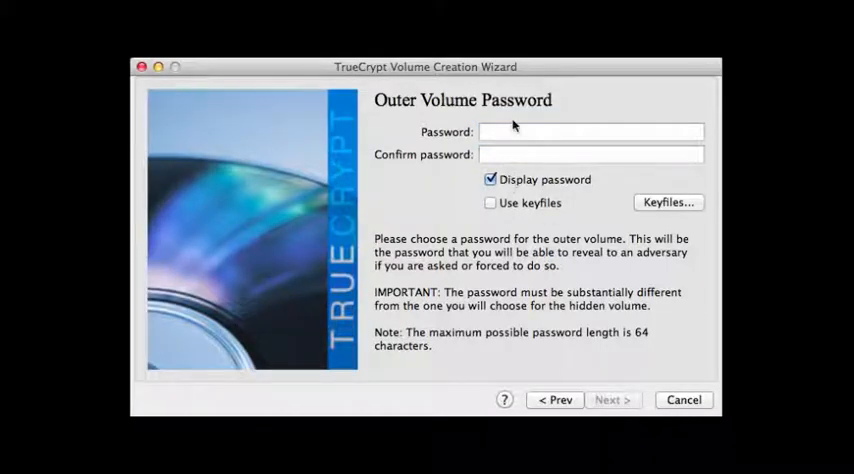
{"action": "left_click", "coordinate": [591, 131]}
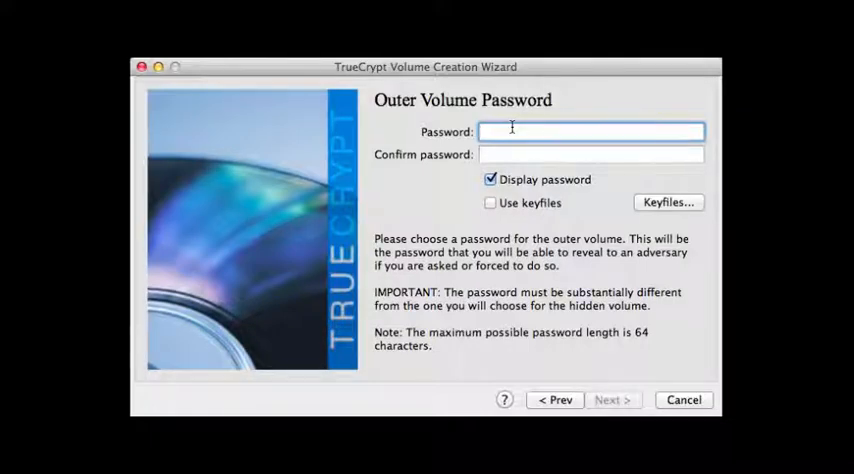
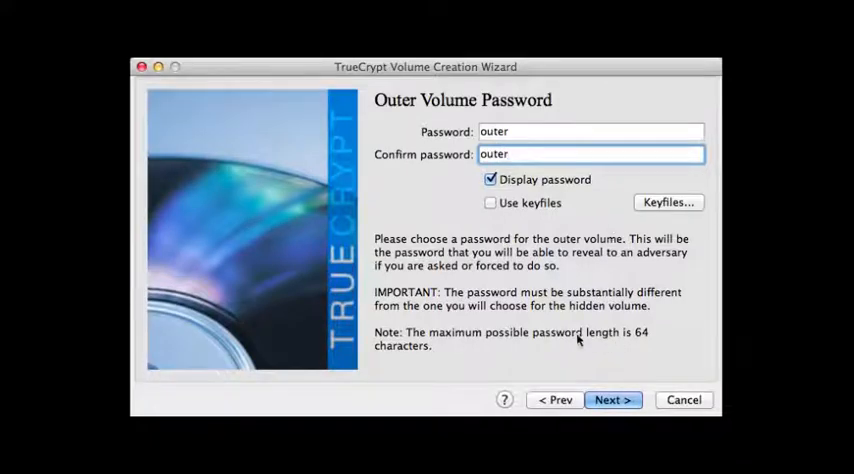
{"action": "left_click", "coordinate": [611, 399]}
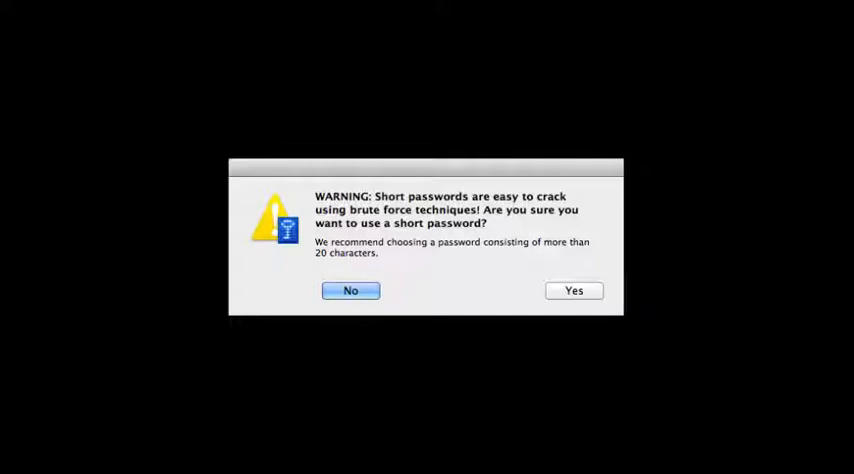
Accept the short-password warning and format the outer volume
{"action": "left_click", "coordinate": [573, 290]}
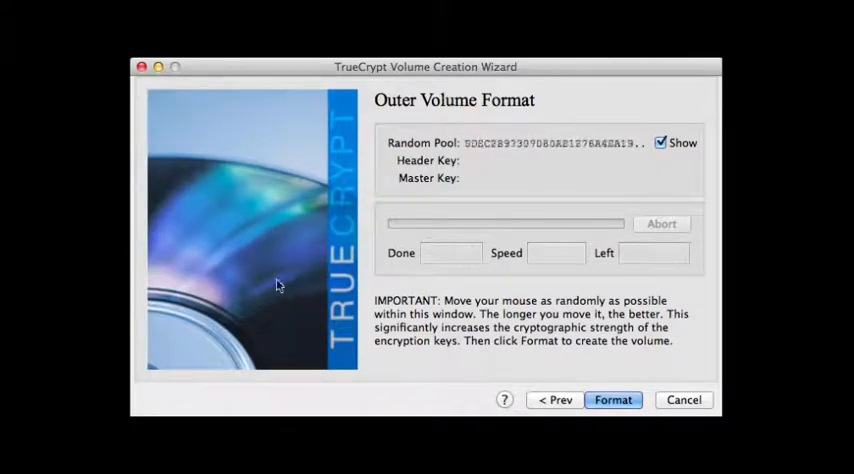
{"action": "mouse_move", "coordinate": [635, 211]}
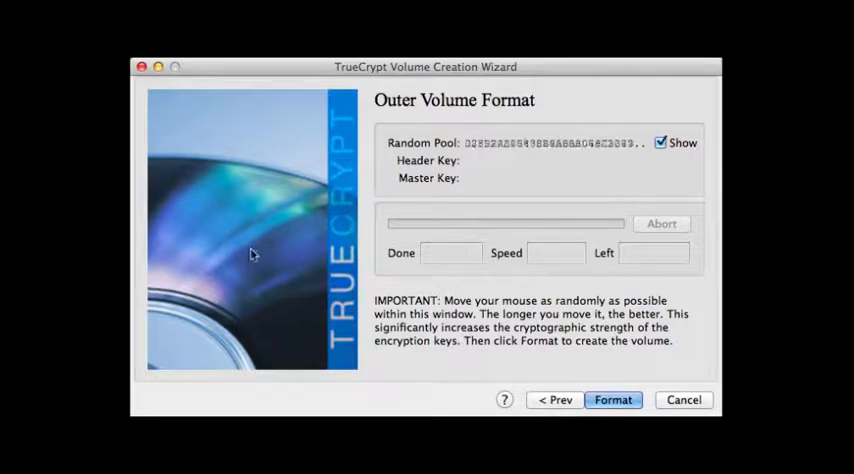
{"action": "mouse_move", "coordinate": [287, 124]}
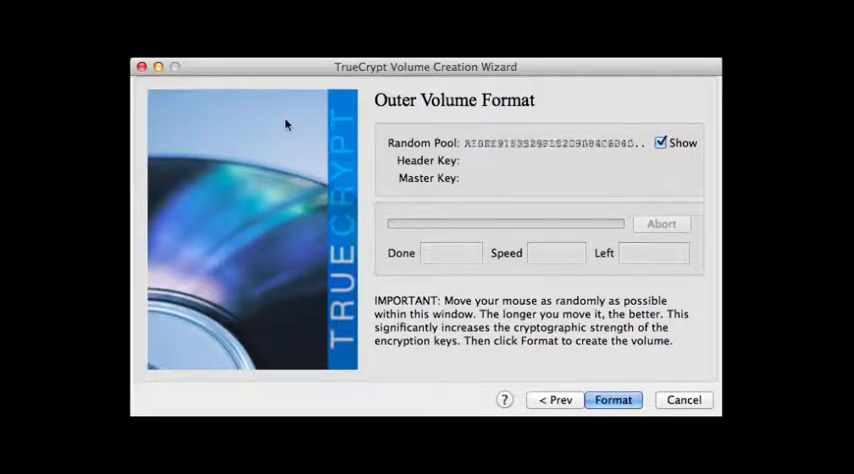
{"action": "mouse_move", "coordinate": [297, 259]}
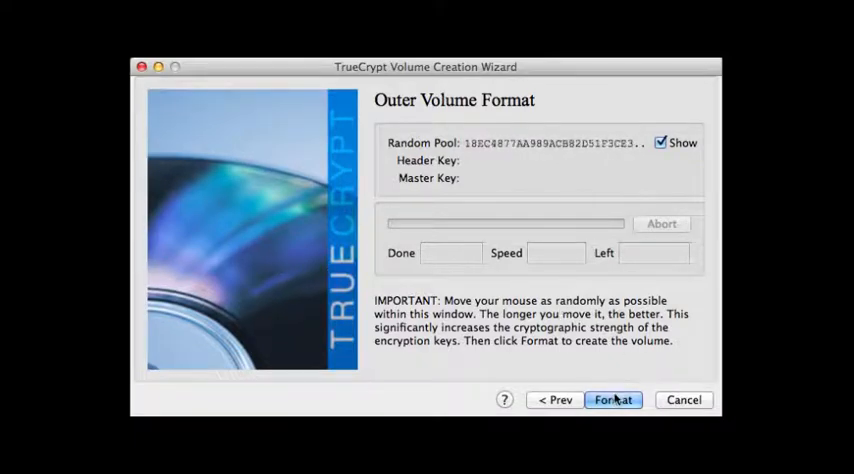
{"action": "left_click", "coordinate": [613, 399]}
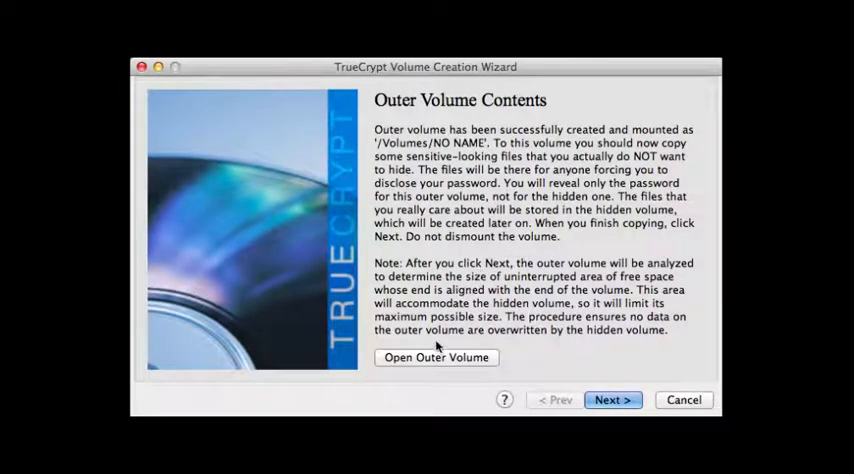
Open the mounted outer volume's contents, then proceed to hidden volume encryption options
{"action": "left_click", "coordinate": [436, 357]}
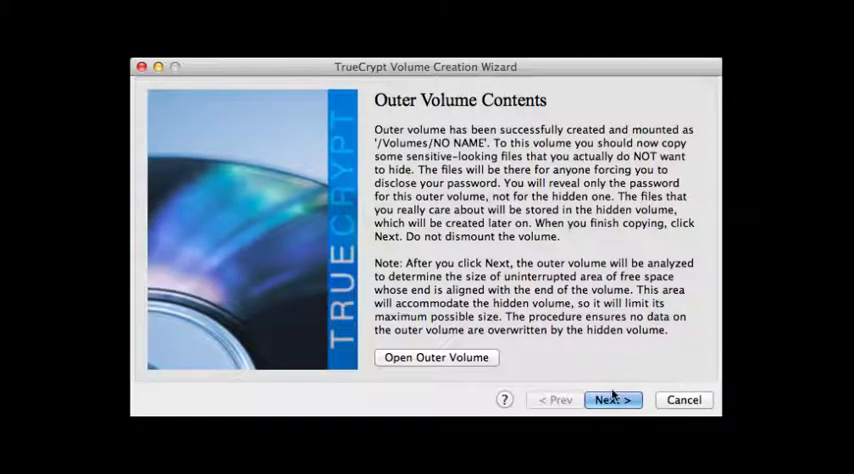
{"action": "left_click", "coordinate": [612, 400]}
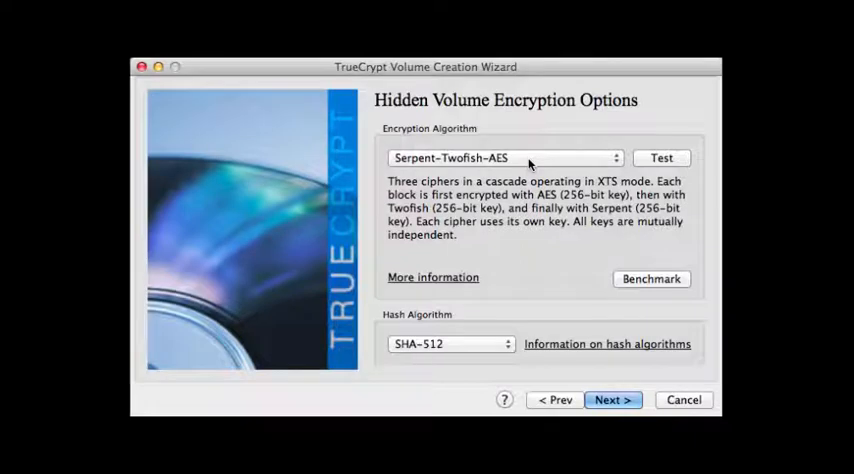
Keep the hidden volume's encryption settings and size it at 5 MB
{"action": "left_click", "coordinate": [612, 399]}
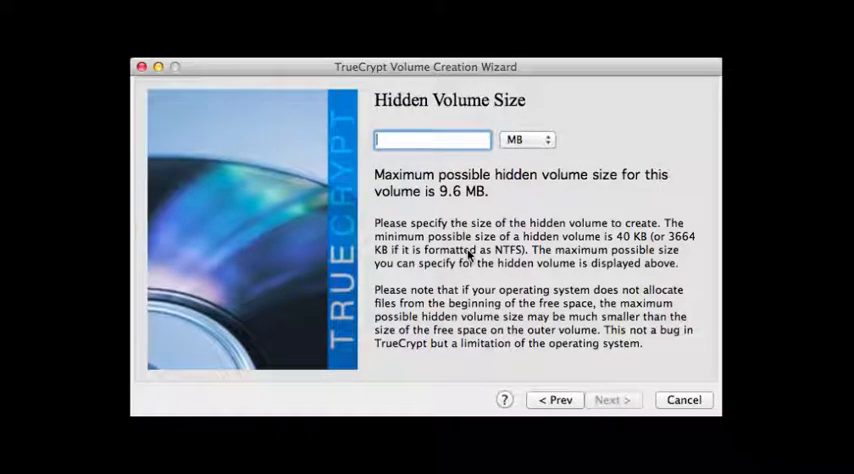
{"action": "type", "text": "5"}
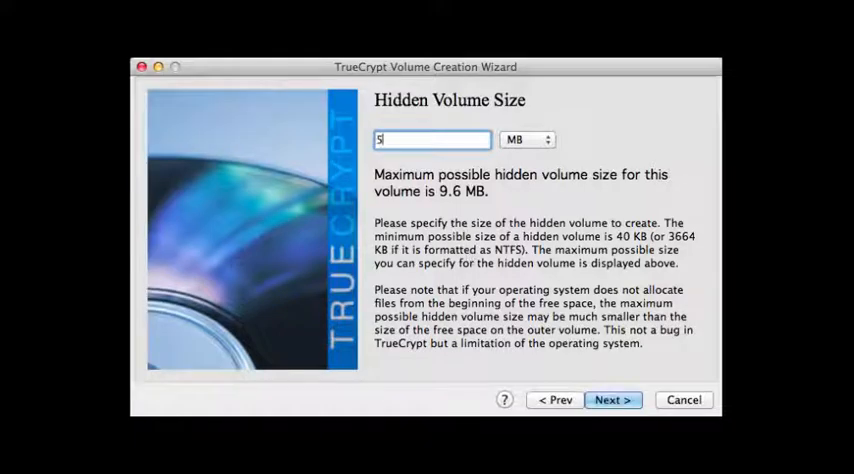
{"action": "left_click", "coordinate": [613, 400]}
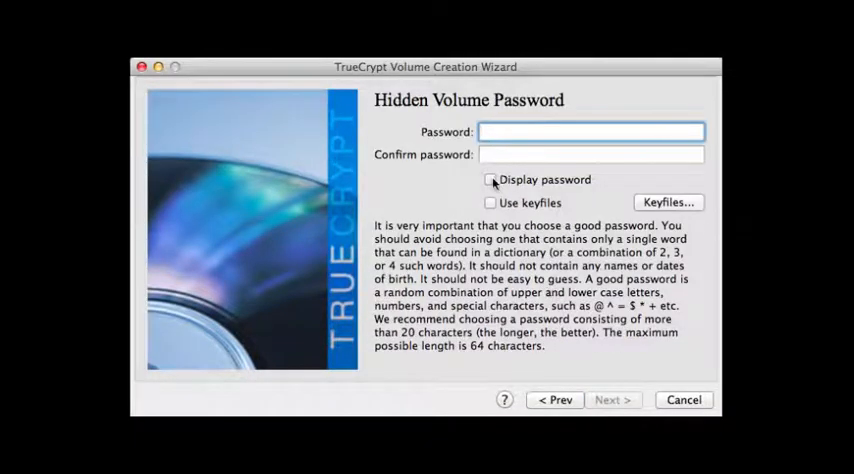
{"action": "left_click", "coordinate": [491, 180]}
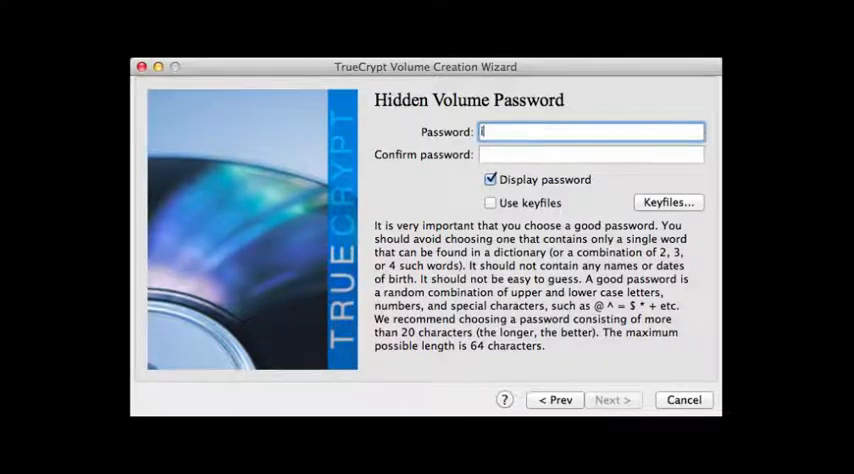
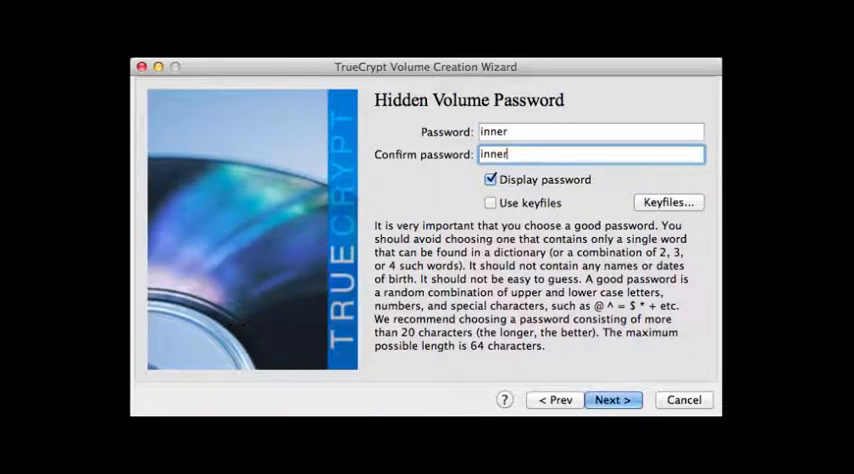
{"action": "left_click", "coordinate": [612, 400]}
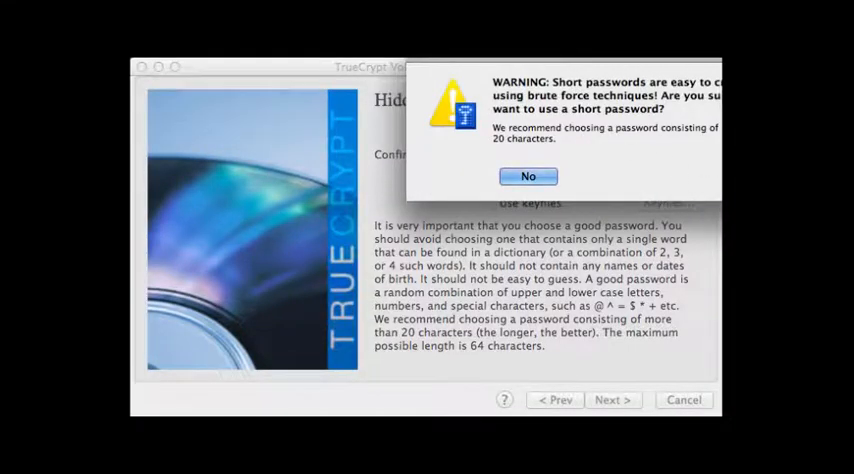
Accept the short-password warning, format the hidden volume as FAT, and close the wizard
{"action": "left_click", "coordinate": [528, 176]}
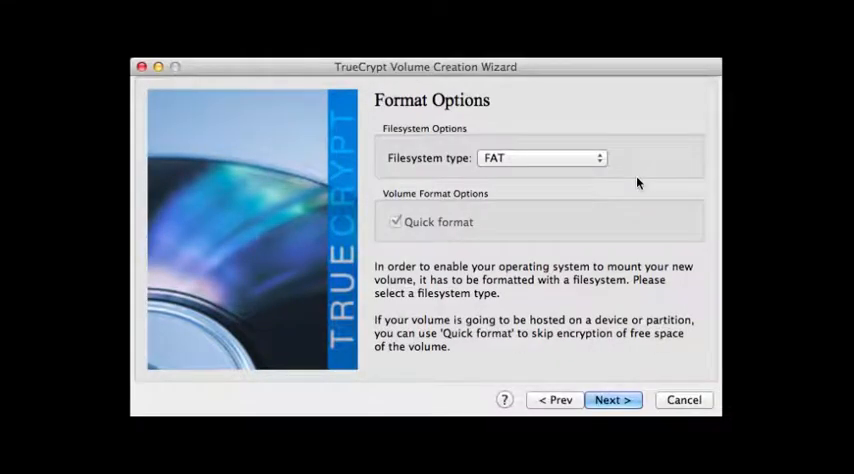
{"action": "left_click", "coordinate": [541, 158]}
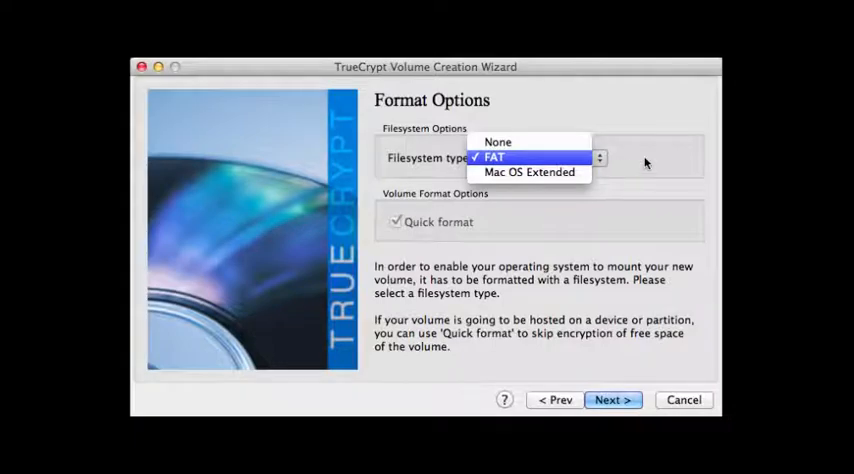
{"action": "left_click", "coordinate": [611, 399]}
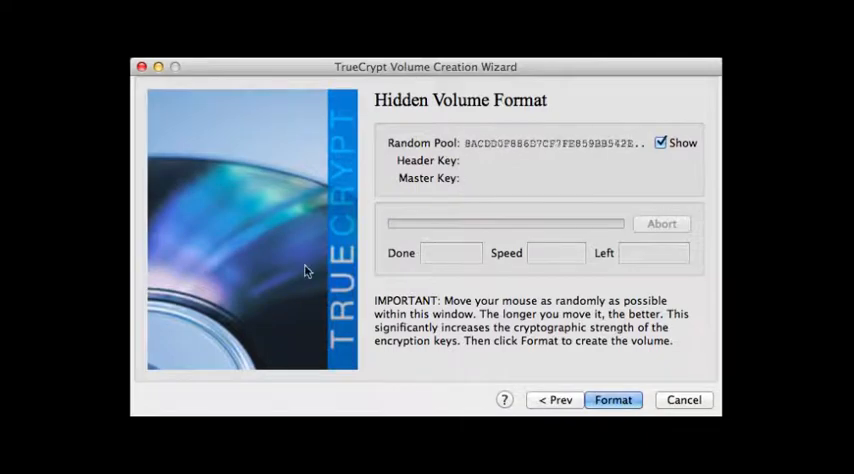
{"action": "mouse_move", "coordinate": [307, 271]}
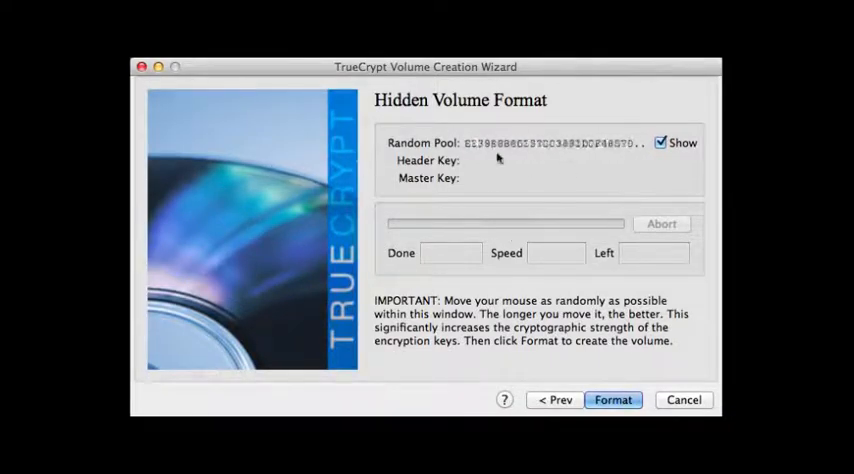
{"action": "left_click", "coordinate": [613, 399]}
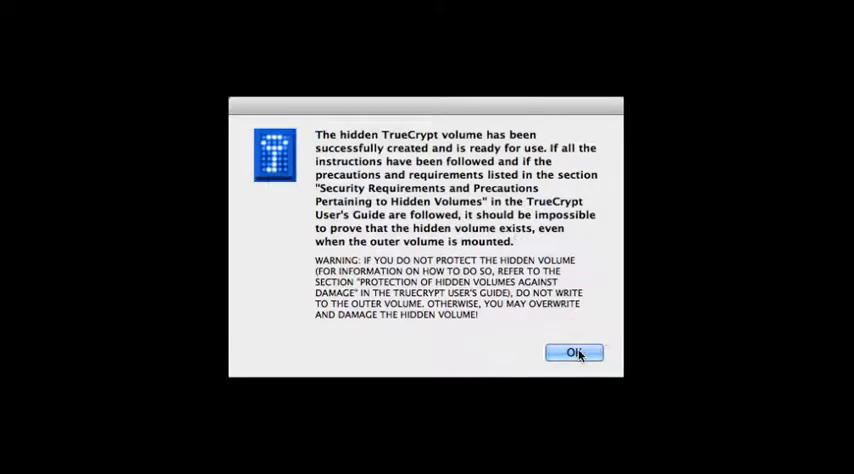
{"action": "left_click", "coordinate": [574, 352]}
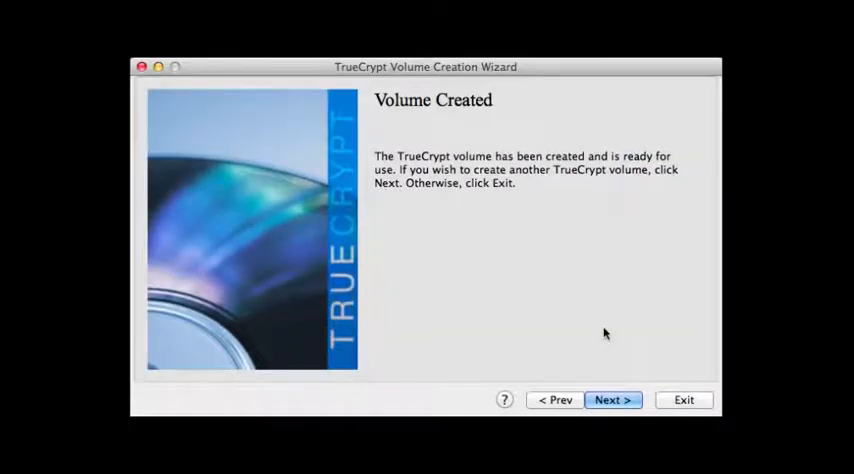
{"action": "left_click", "coordinate": [684, 400]}
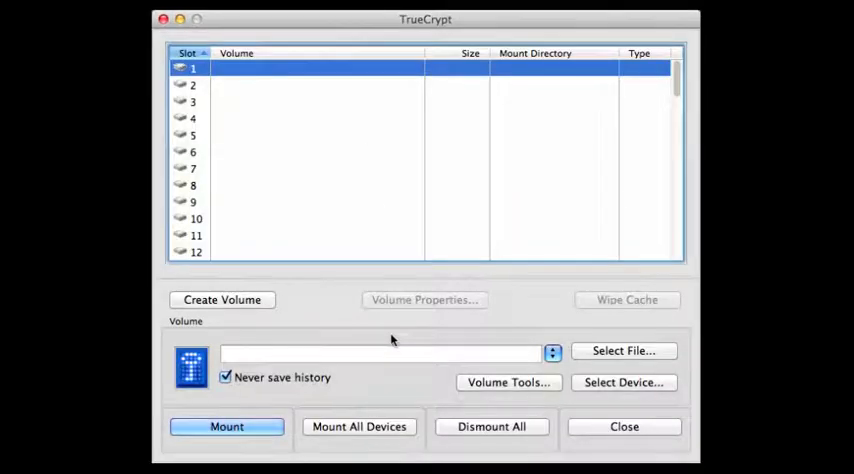
{"action": "left_click", "coordinate": [623, 351]}
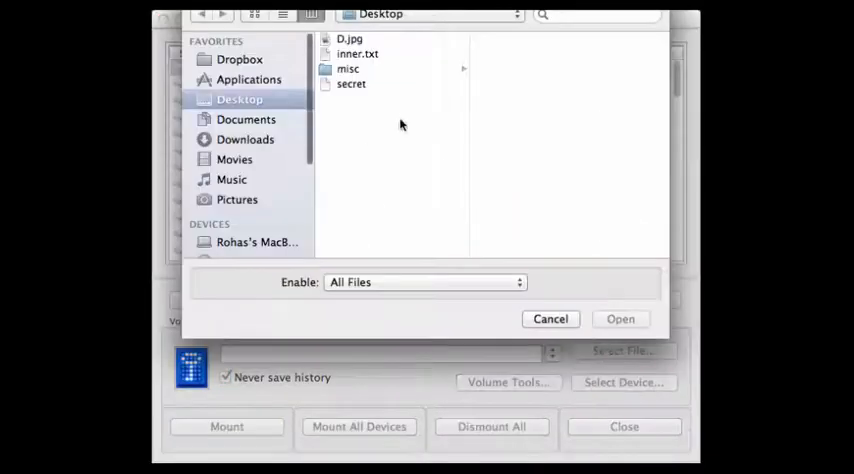
{"action": "left_click", "coordinate": [351, 84]}
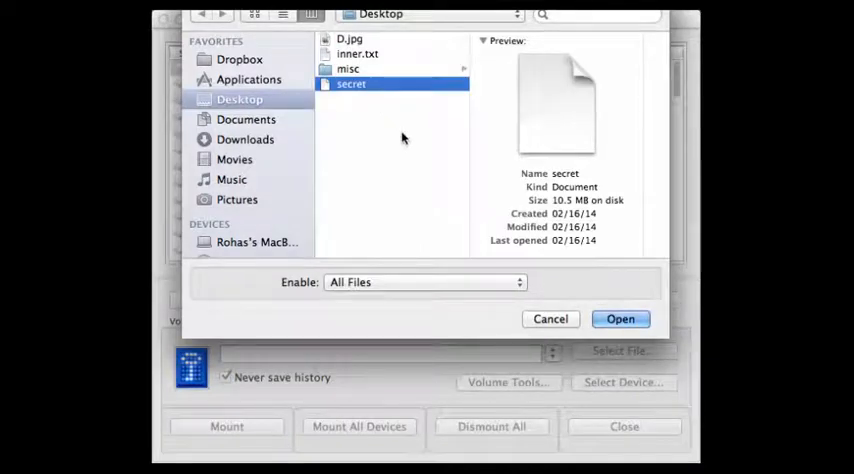
{"action": "mouse_move", "coordinate": [600, 288]}
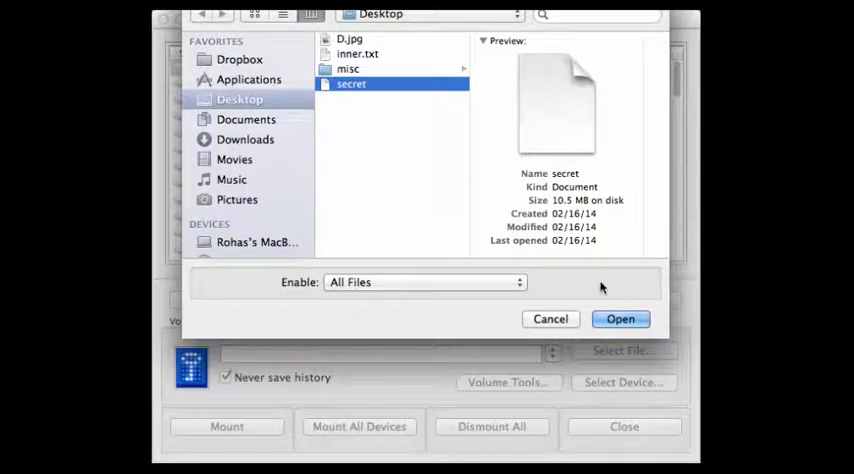
{"action": "left_click", "coordinate": [620, 319]}
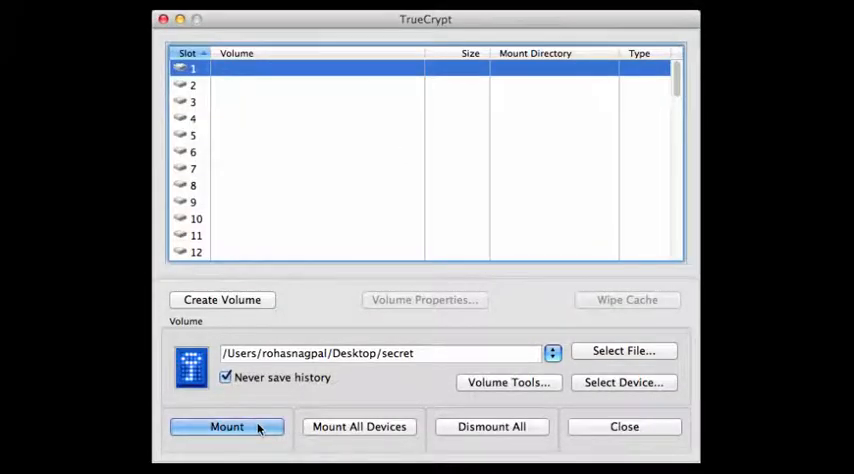
{"action": "left_click", "coordinate": [226, 426]}
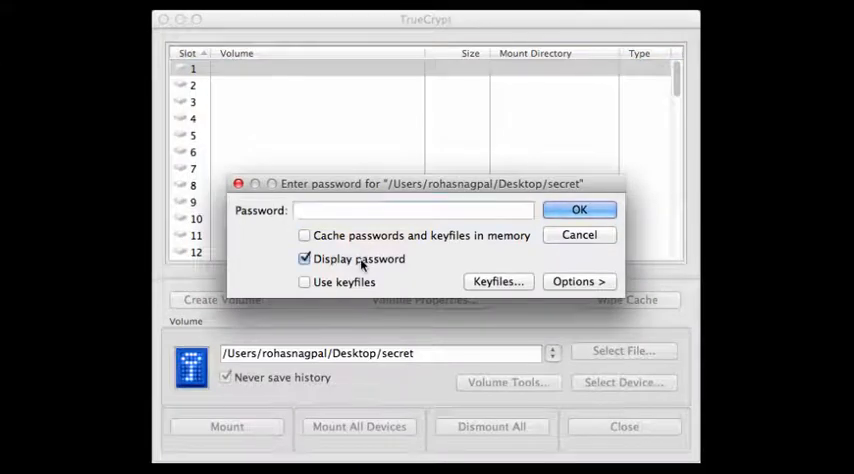
{"action": "left_click", "coordinate": [413, 210]}
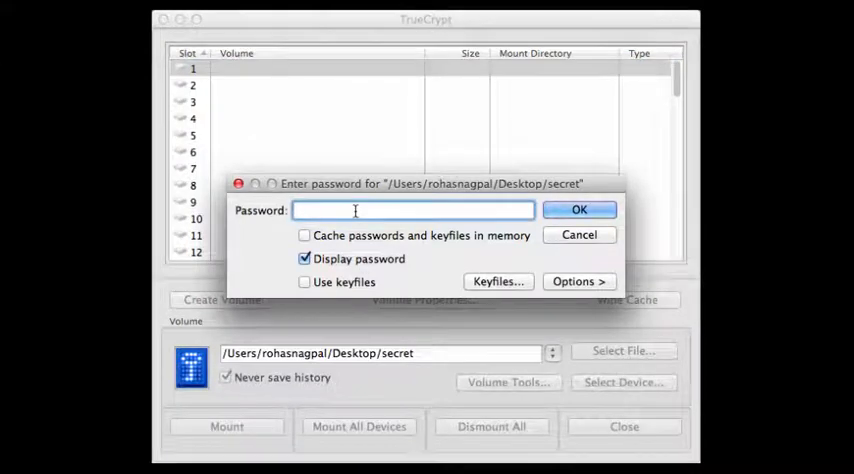
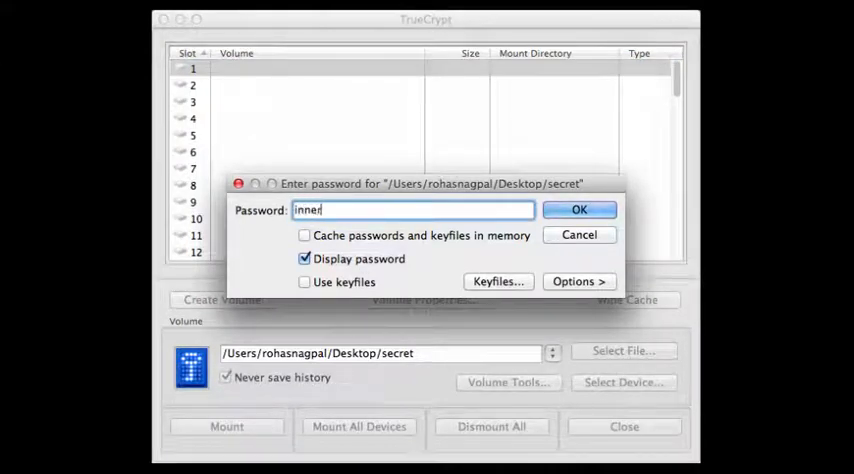
{"action": "left_click", "coordinate": [580, 209]}
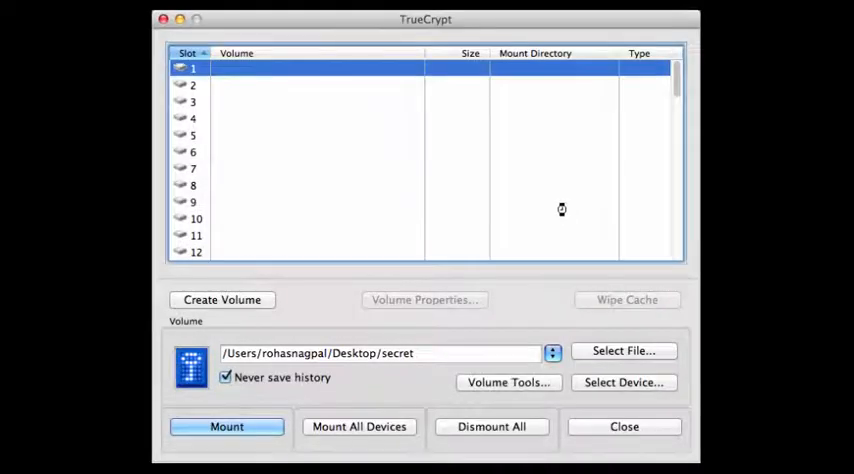
{"action": "left_click", "coordinate": [226, 426]}
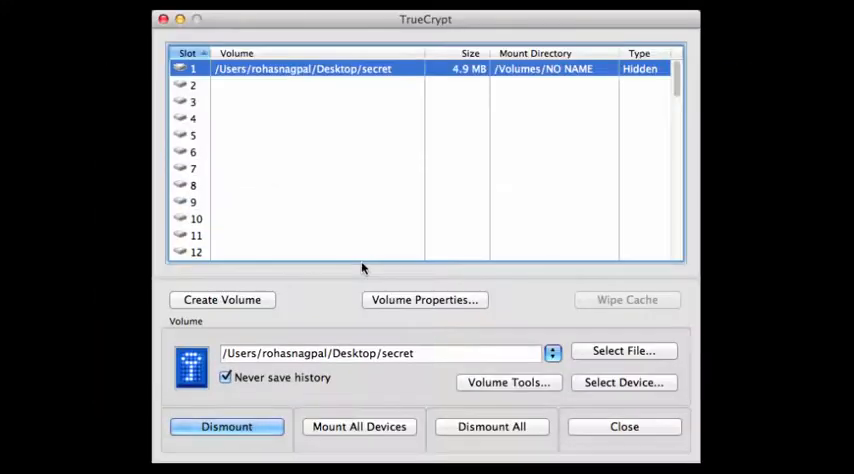
{"action": "mouse_move", "coordinate": [227, 427]}
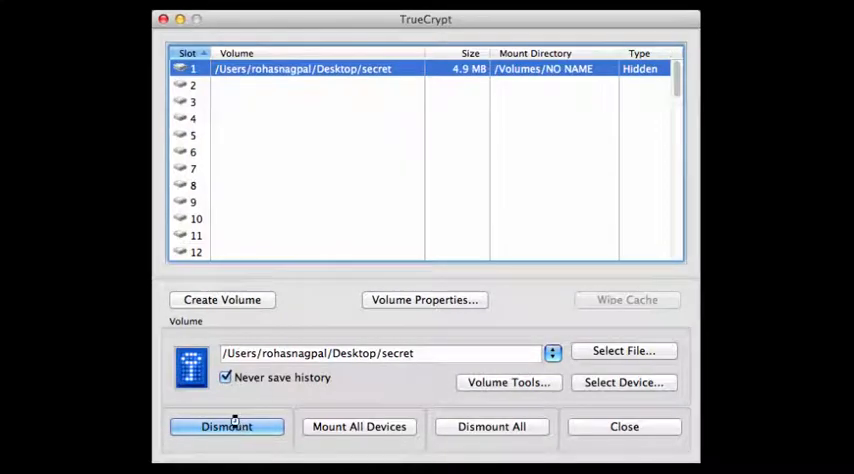
Dismount the hidden volume and remount it with the hidden password
{"action": "left_click", "coordinate": [226, 426]}
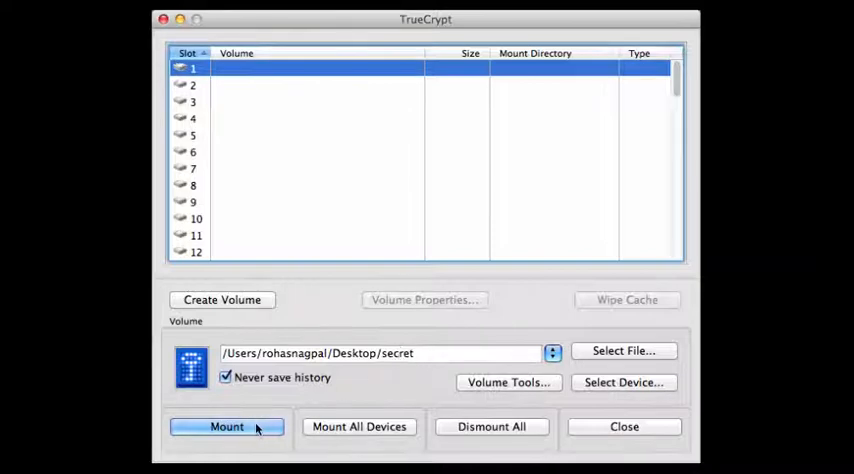
{"action": "left_click", "coordinate": [226, 426]}
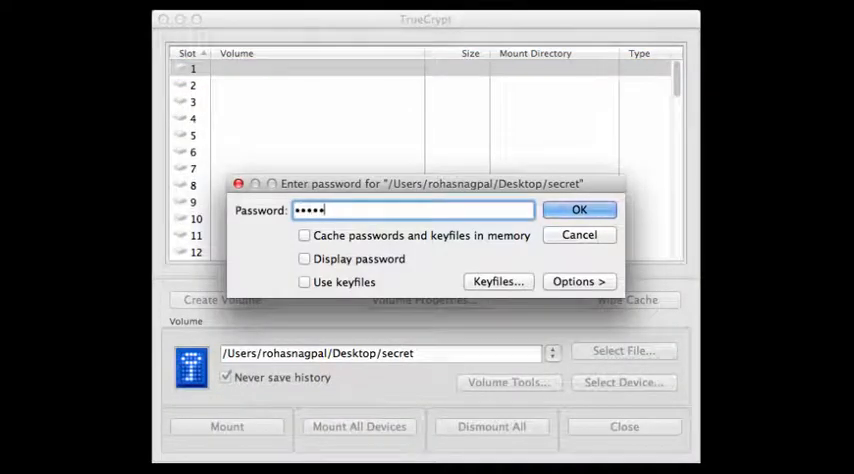
{"action": "left_click", "coordinate": [305, 259]}
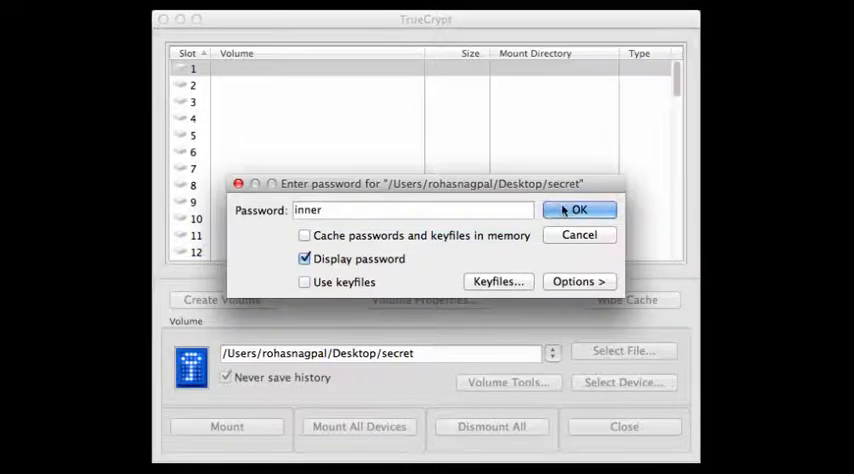
{"action": "left_click", "coordinate": [578, 210]}
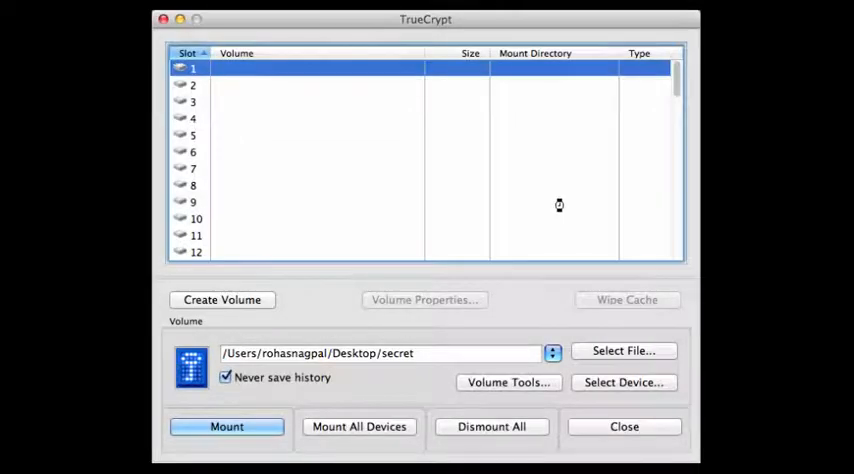
Browse D.jpg, inner.txt and the misc folder on the hidden volume, then dismount it
{"action": "left_click", "coordinate": [226, 426]}
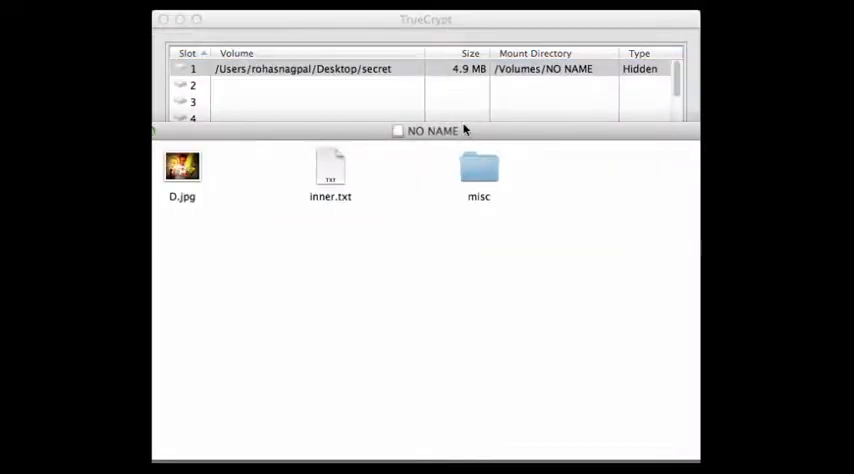
{"action": "left_click", "coordinate": [211, 169]}
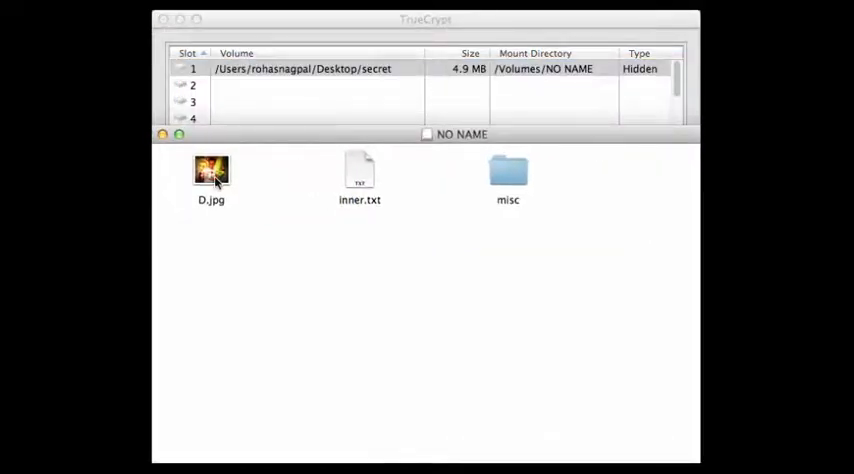
{"action": "left_click", "coordinate": [211, 170]}
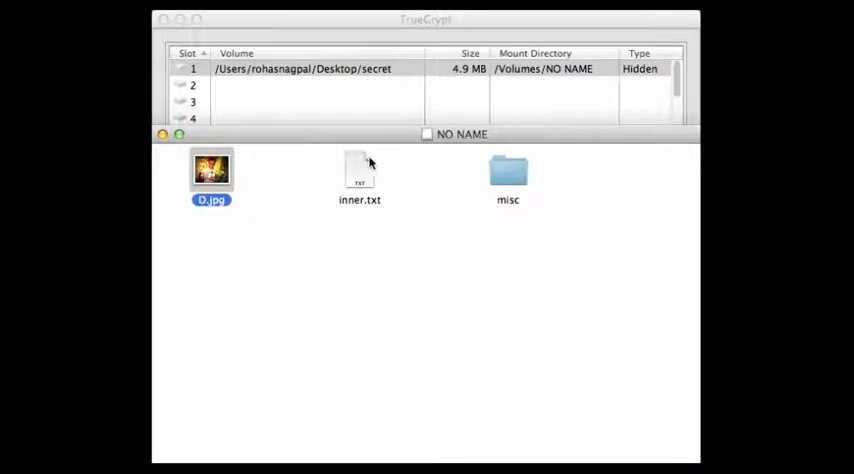
{"action": "left_click", "coordinate": [359, 170]}
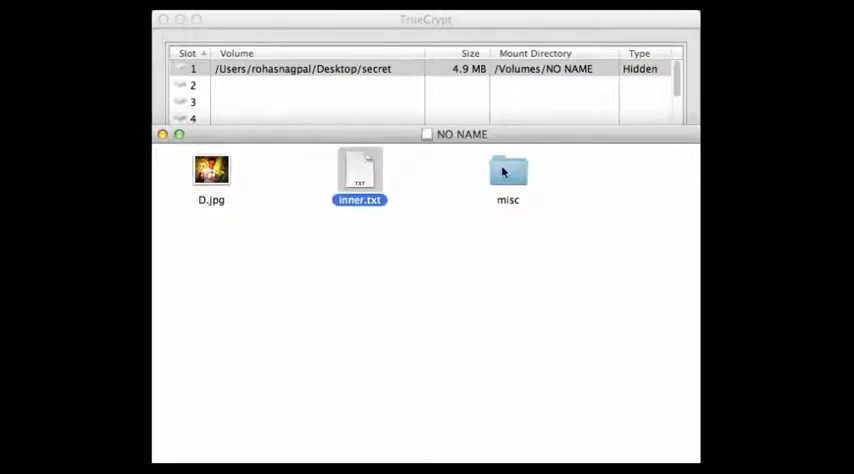
{"action": "left_click", "coordinate": [507, 170]}
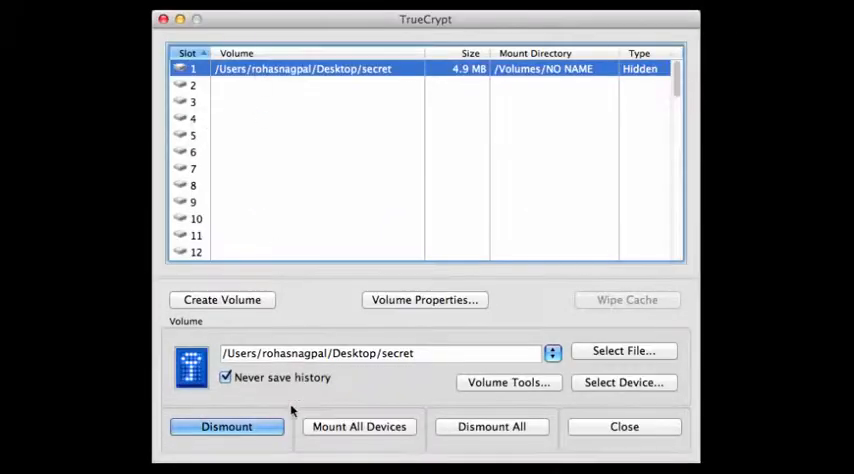
{"action": "left_click", "coordinate": [226, 426]}
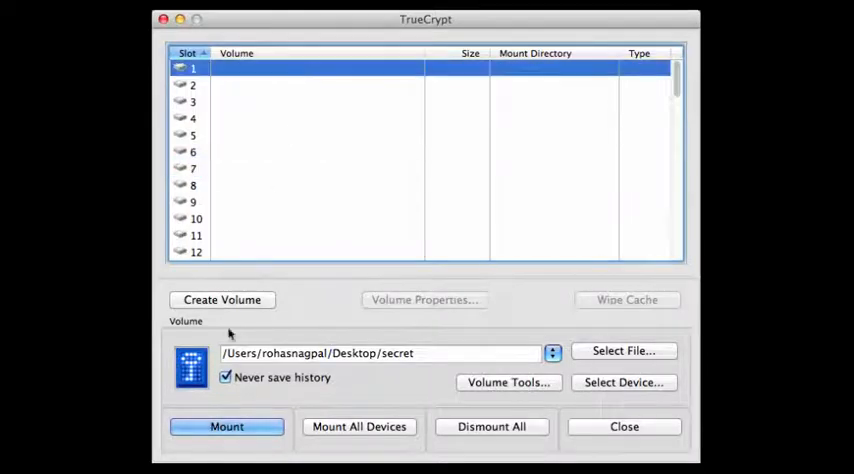
{"action": "left_click", "coordinate": [226, 426]}
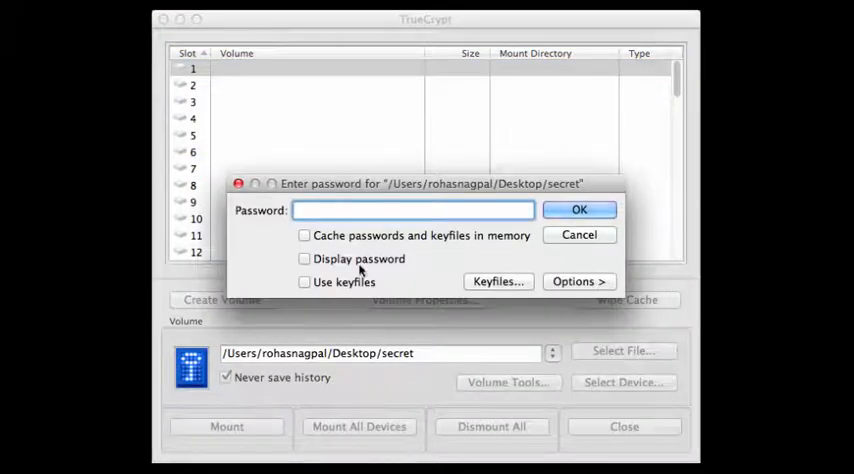
{"action": "left_click", "coordinate": [305, 259]}
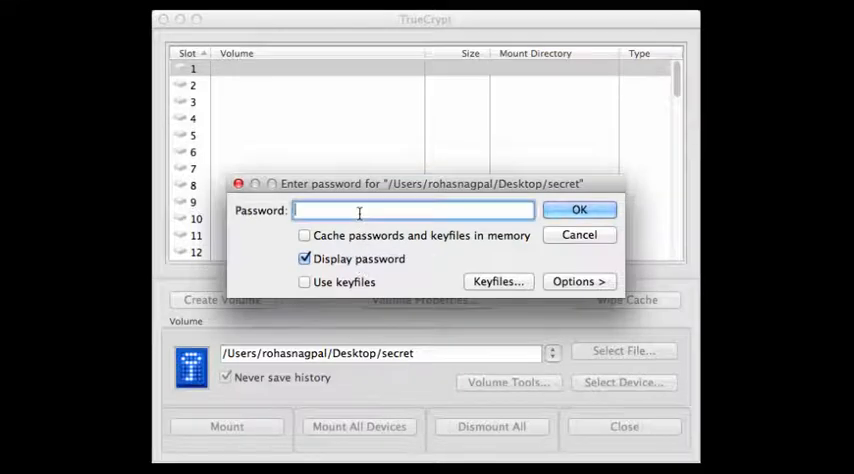
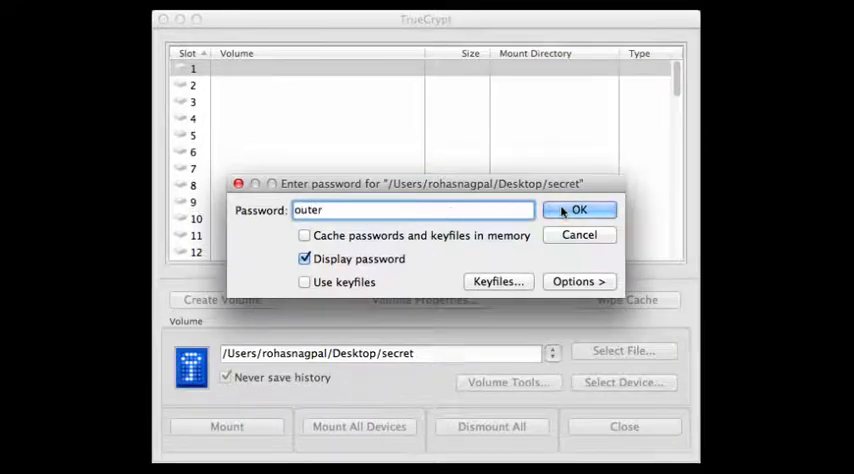
{"action": "left_click", "coordinate": [579, 210]}
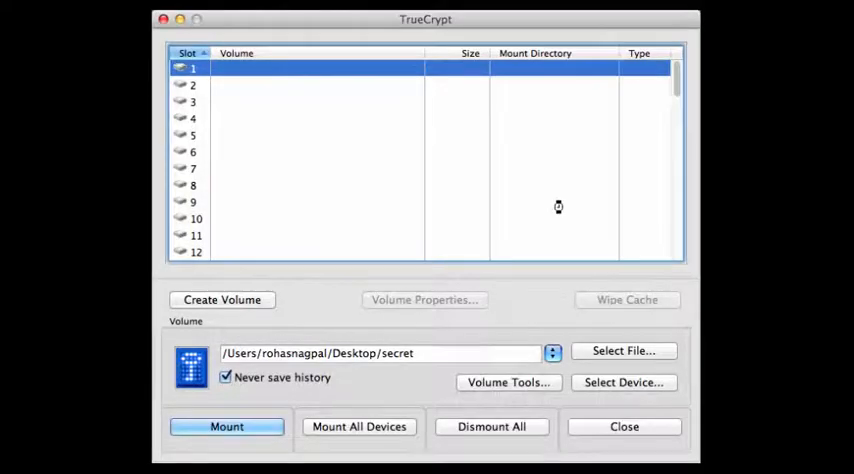
{"action": "left_click", "coordinate": [226, 426]}
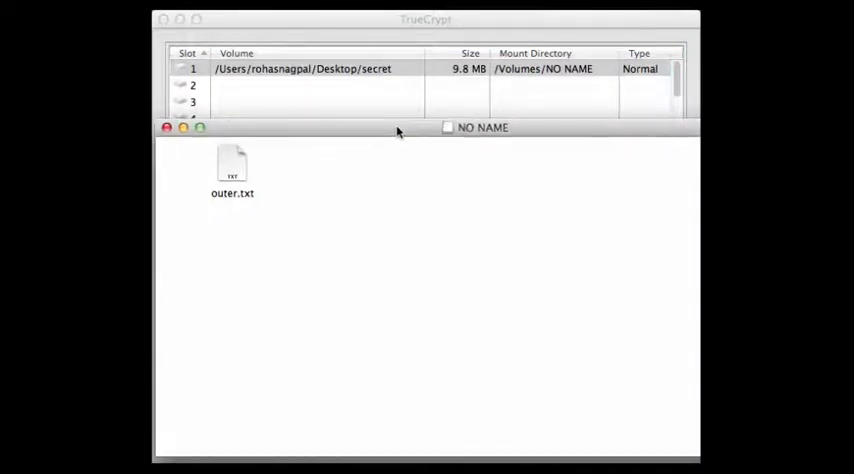
{"action": "mouse_move", "coordinate": [180, 152]}
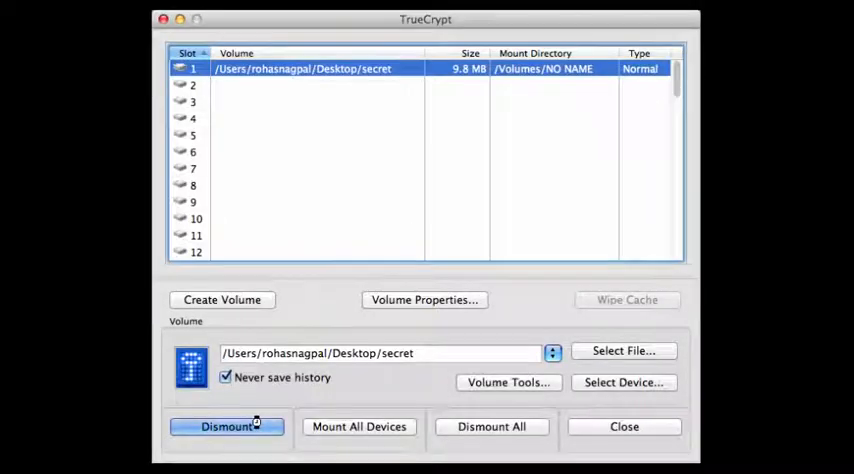
{"action": "left_click", "coordinate": [226, 426]}
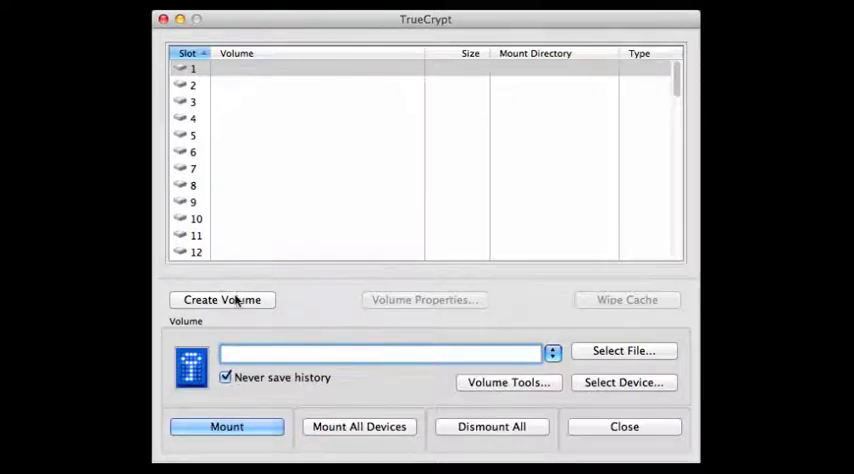
Begin a new standard TrueCrypt volume within a partition/drive, reaching the Volume Location step
{"action": "left_click", "coordinate": [221, 300]}
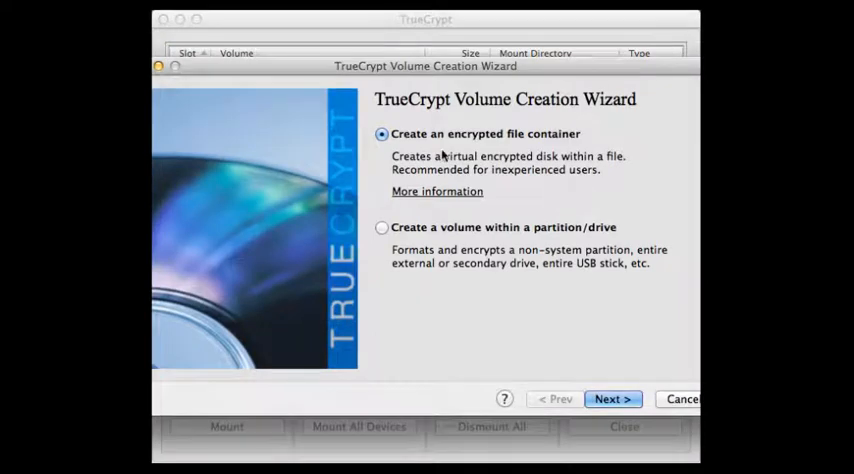
{"action": "left_click", "coordinate": [381, 227]}
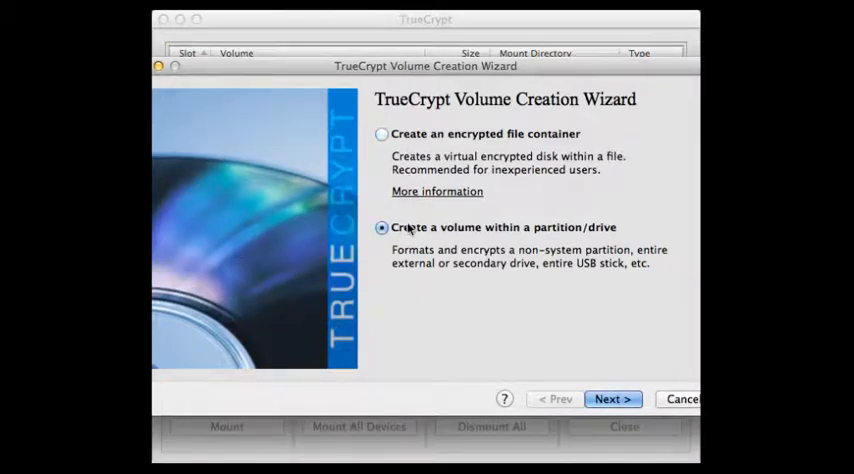
{"action": "left_click", "coordinate": [612, 398]}
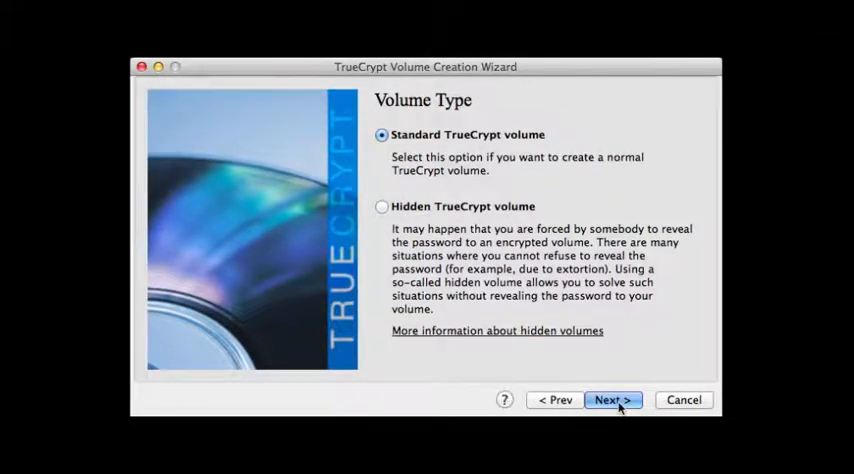
{"action": "left_click", "coordinate": [612, 399]}
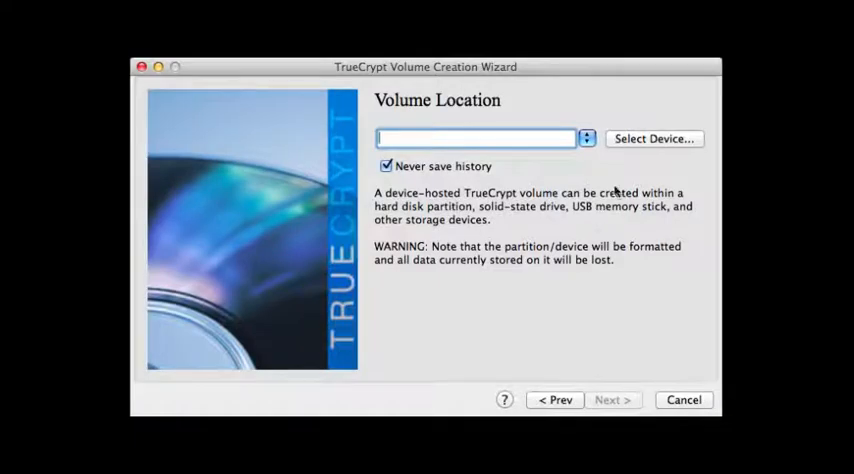
Target device /dev/rdisk2s1 on the ESPRESSO drive and accept the erase warning
{"action": "left_click", "coordinate": [654, 138]}
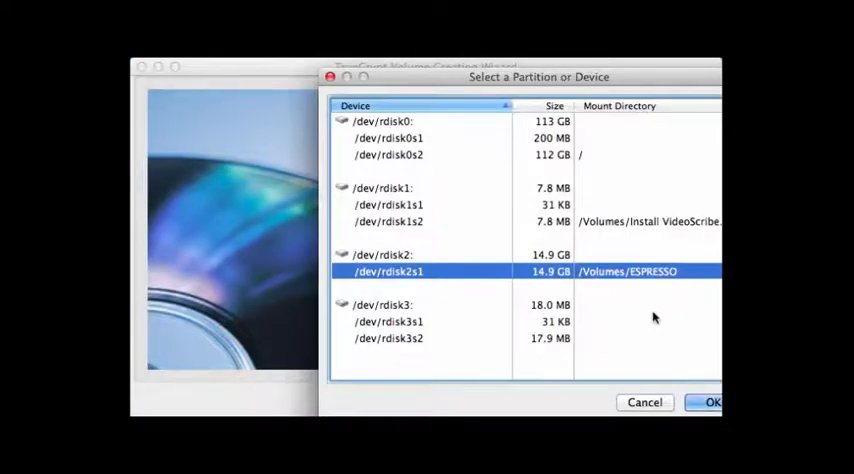
{"action": "mouse_move", "coordinate": [623, 74]}
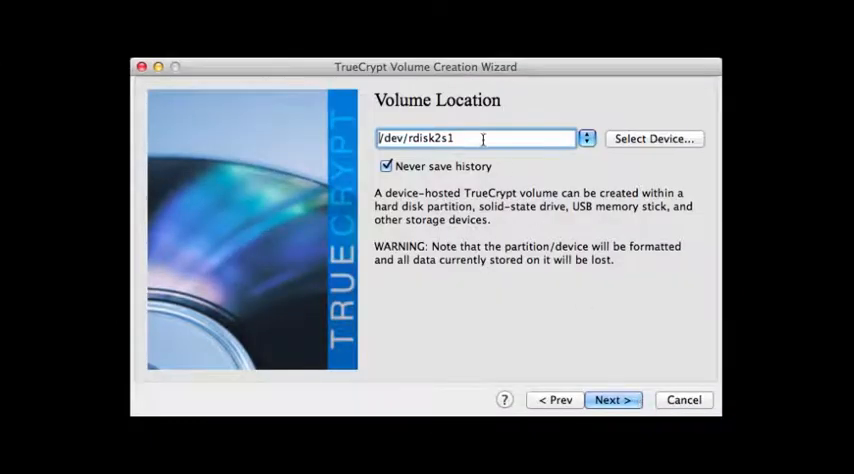
{"action": "left_click", "coordinate": [612, 399]}
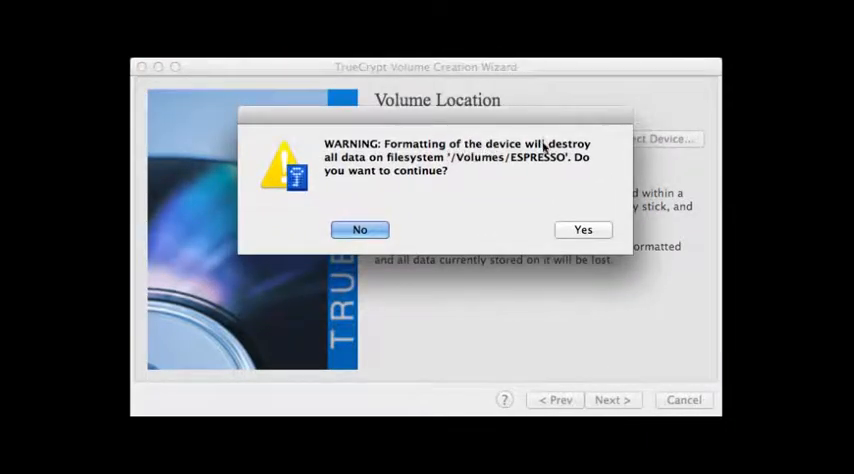
{"action": "mouse_move", "coordinate": [428, 172]}
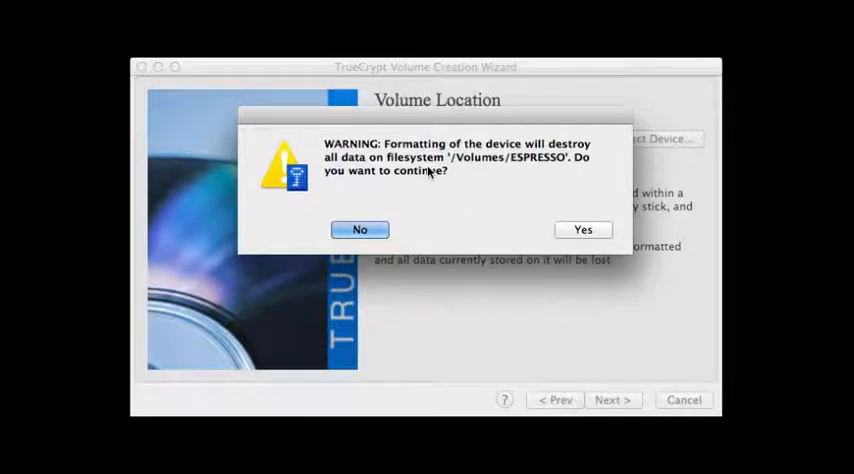
{"action": "mouse_move", "coordinate": [554, 232]}
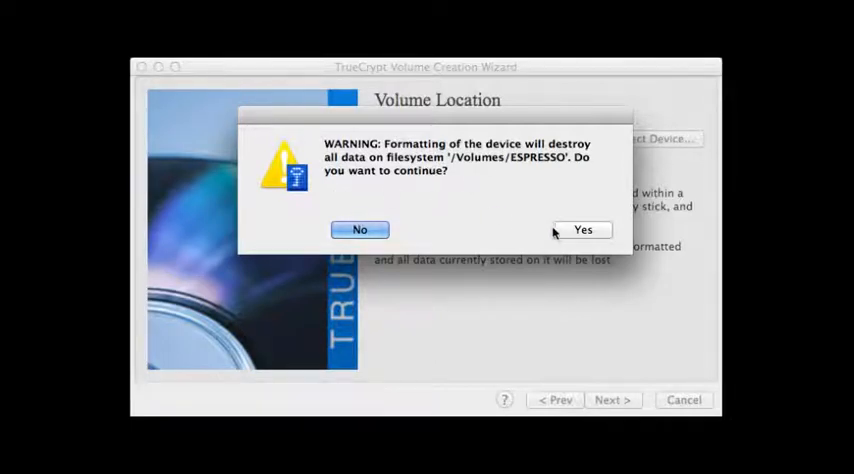
{"action": "left_click", "coordinate": [583, 229]}
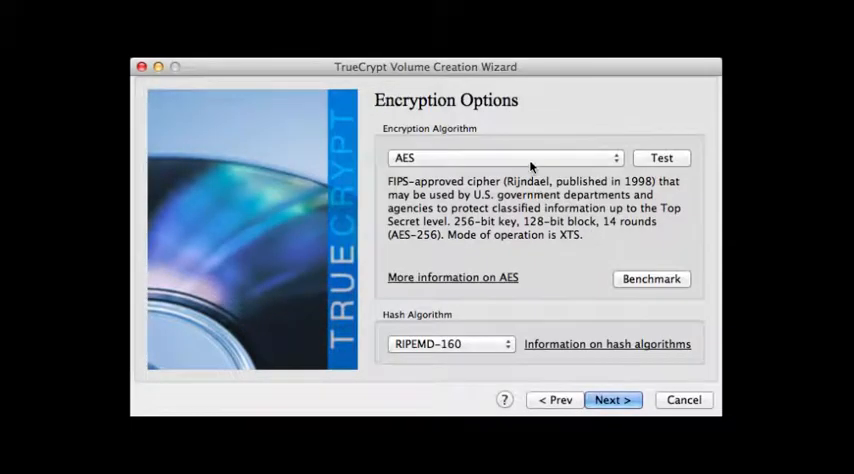
Choose Serpent-Twofish-AES encryption with SHA-512 hashing and continue to the password step
{"action": "left_click", "coordinate": [505, 157]}
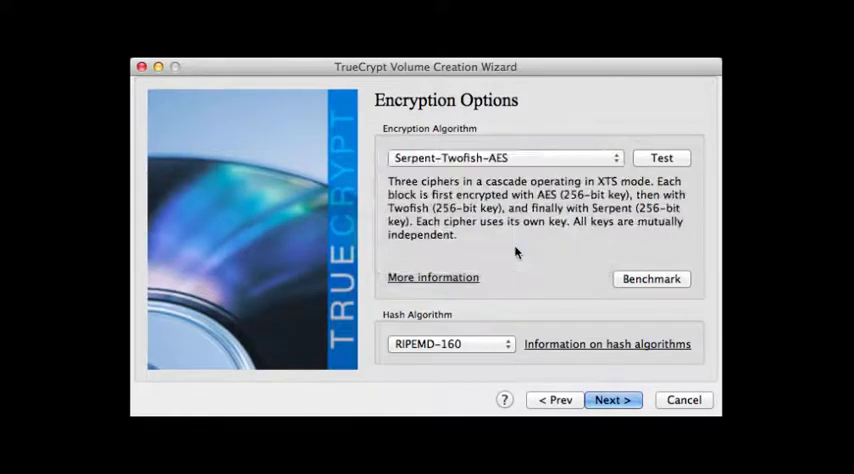
{"action": "left_click", "coordinate": [450, 343]}
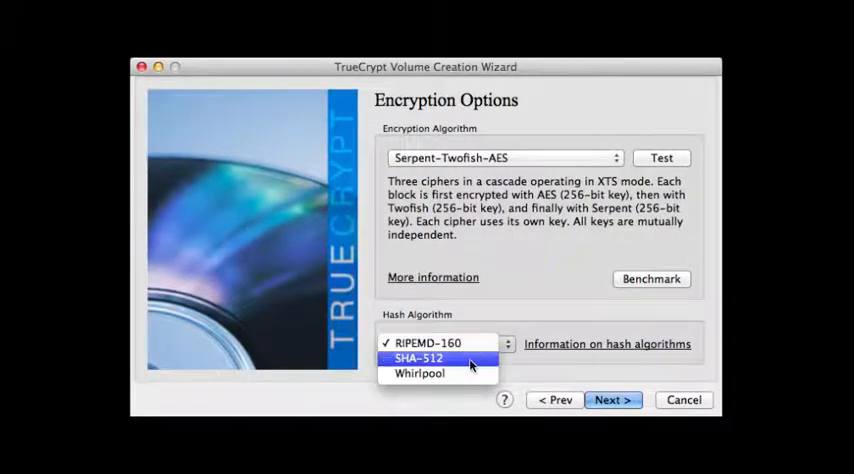
{"action": "left_click", "coordinate": [418, 358]}
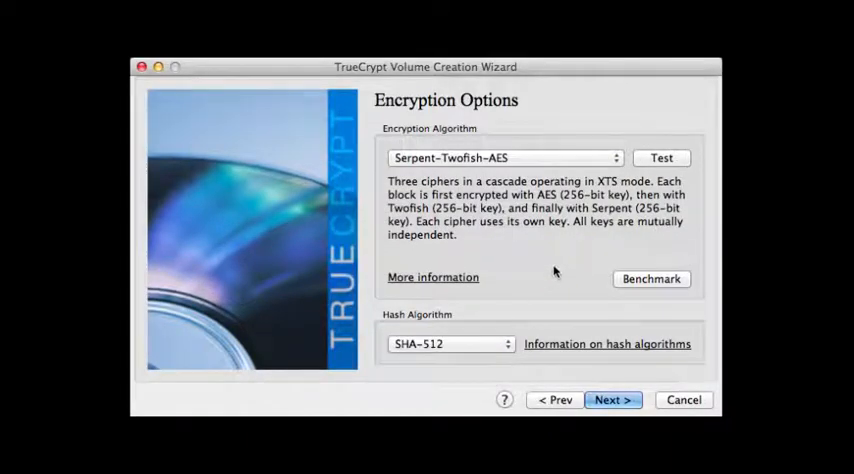
{"action": "left_click", "coordinate": [611, 399]}
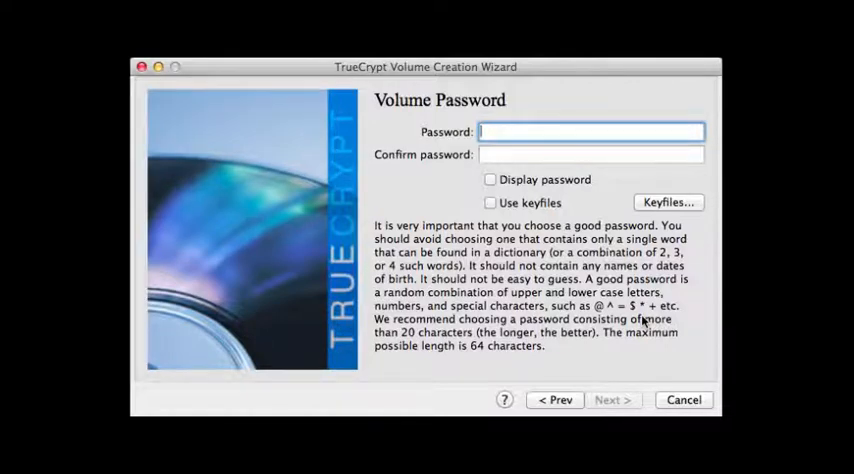
{"action": "left_click", "coordinate": [591, 131]}
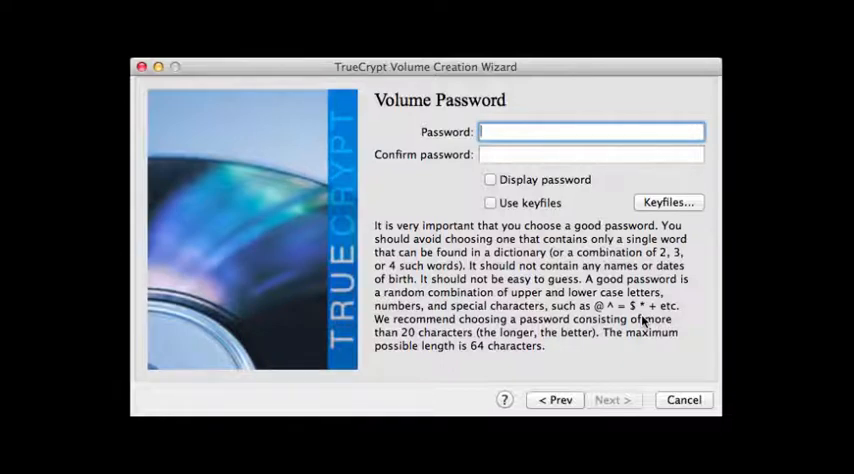
{"action": "left_click", "coordinate": [490, 179]}
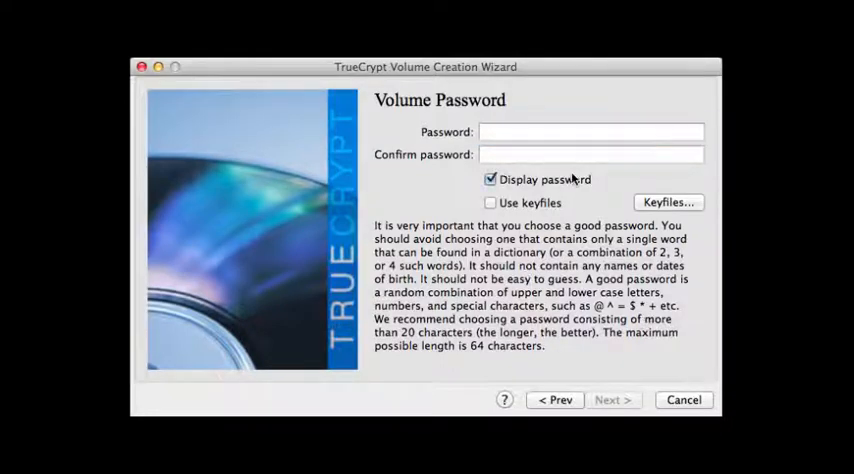
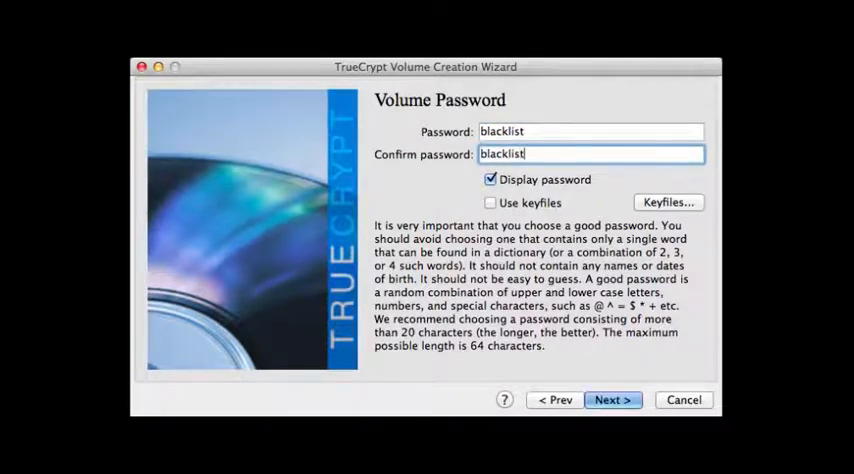
{"action": "left_click", "coordinate": [491, 203]}
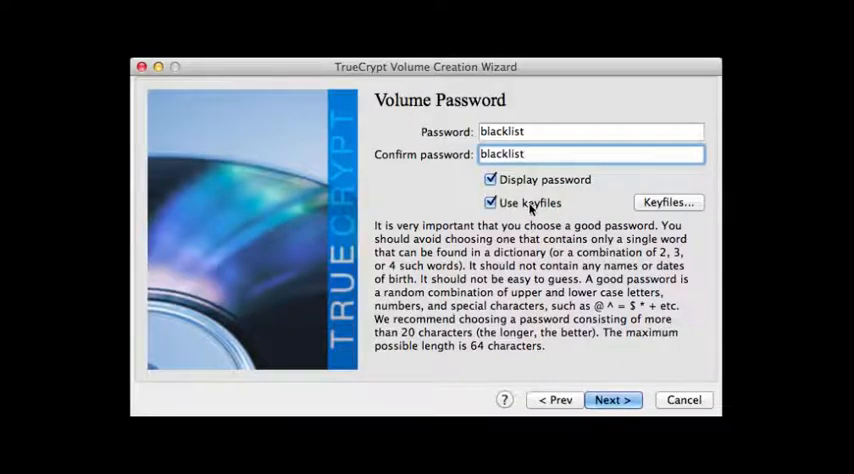
{"action": "left_click", "coordinate": [668, 202]}
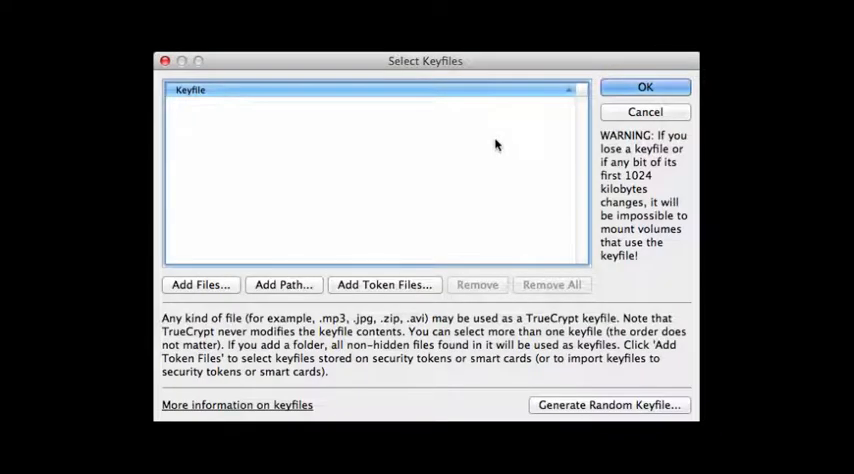
Add abc.rtf and D.jpg from the Desktop as keyfiles and continue past the password step
{"action": "left_click", "coordinate": [201, 284]}
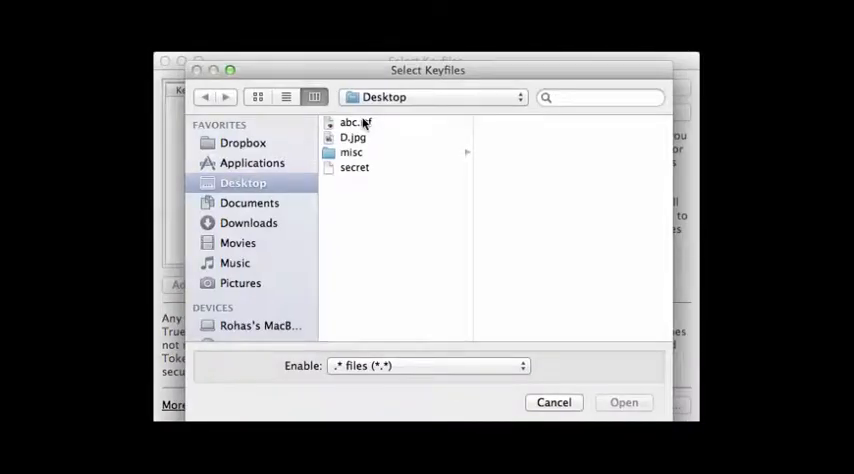
{"action": "left_click", "coordinate": [356, 122]}
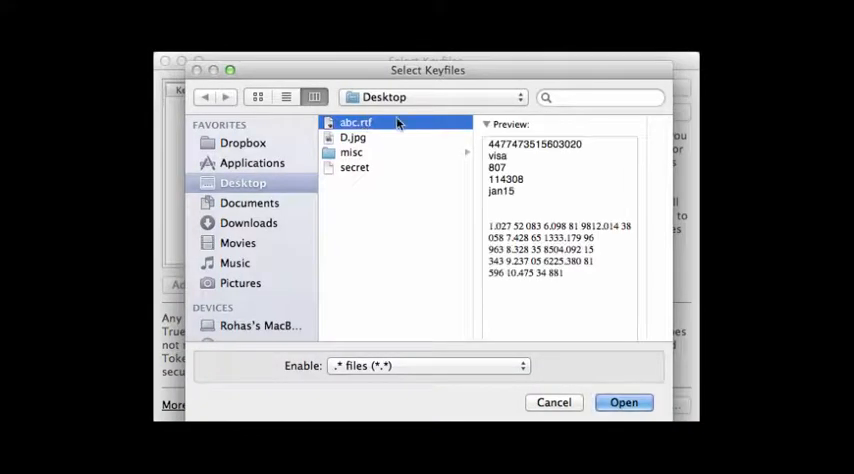
{"action": "left_click", "coordinate": [353, 137]}
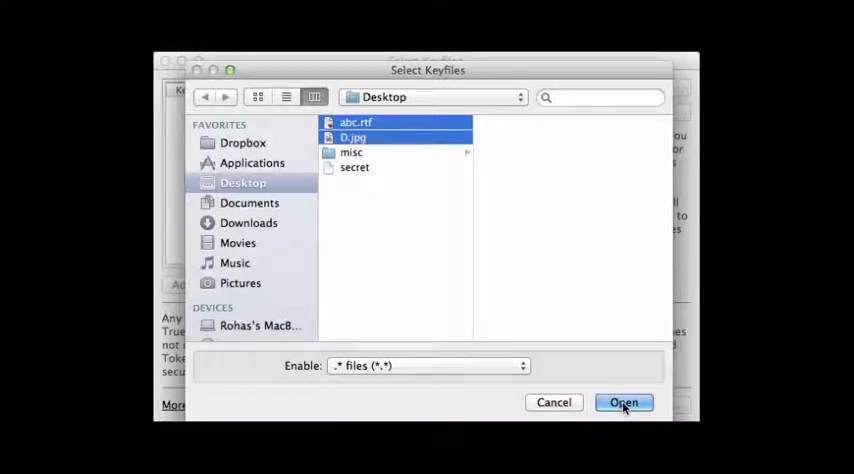
{"action": "left_click", "coordinate": [623, 402]}
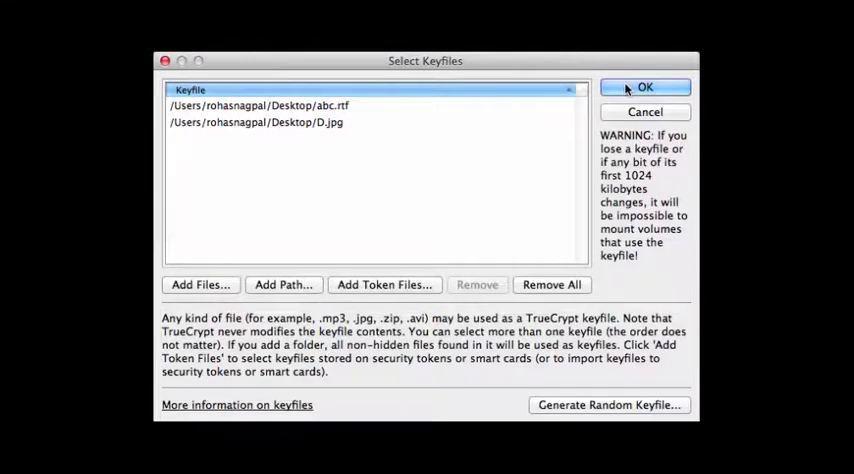
{"action": "left_click", "coordinate": [645, 87]}
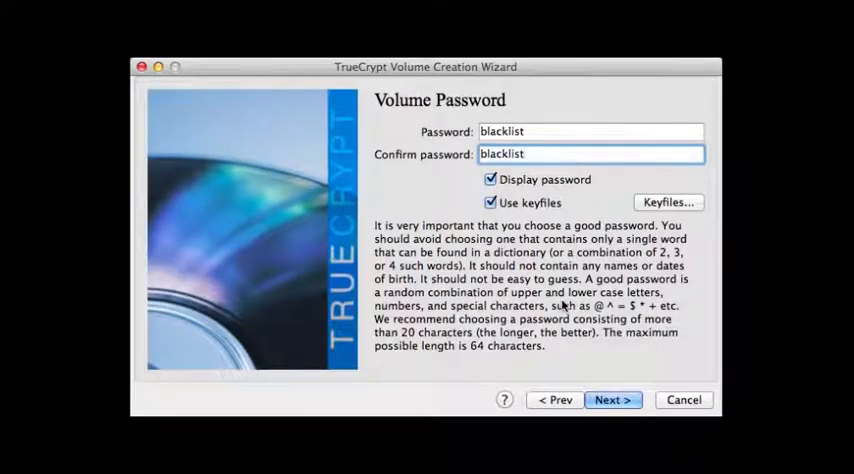
{"action": "left_click", "coordinate": [611, 399]}
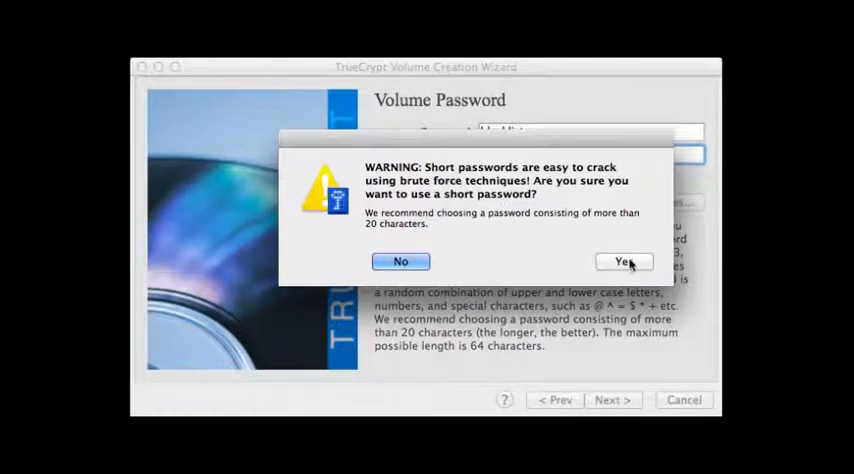
Keep the short password despite the warning
{"action": "left_click", "coordinate": [623, 261]}
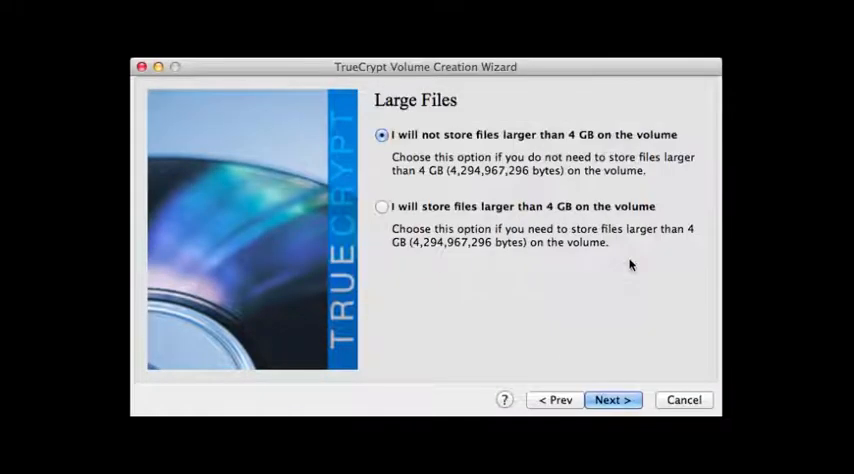
{"action": "mouse_move", "coordinate": [513, 320]}
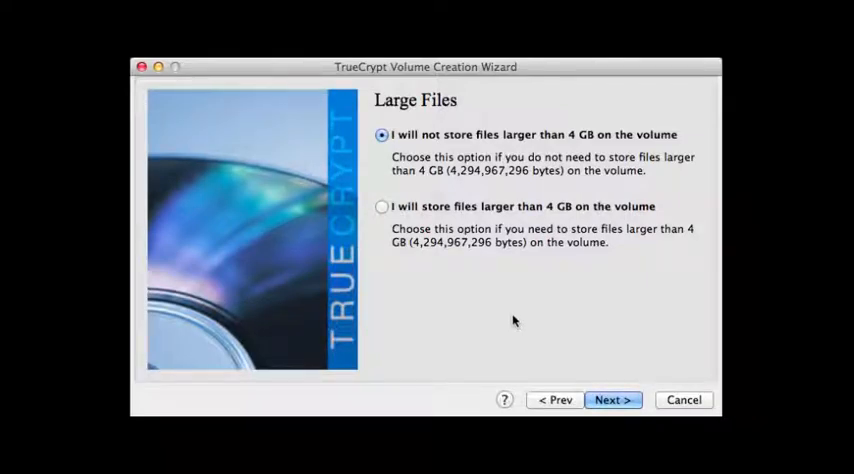
{"action": "mouse_move", "coordinate": [427, 144]}
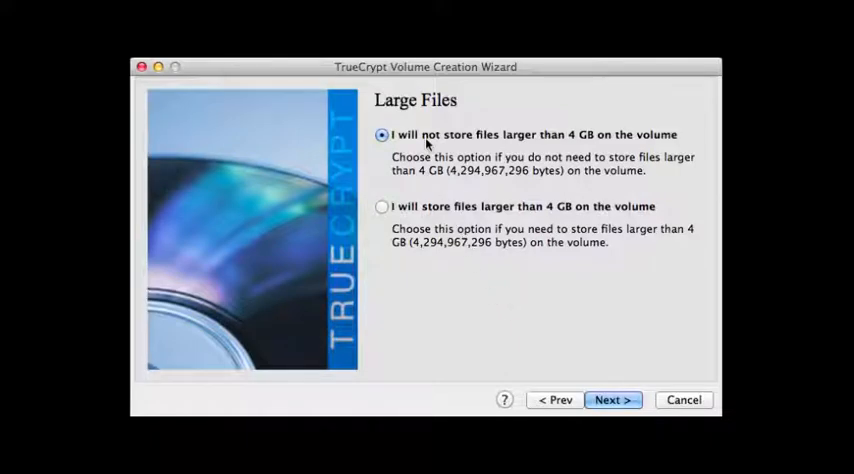
{"action": "mouse_move", "coordinate": [430, 210]}
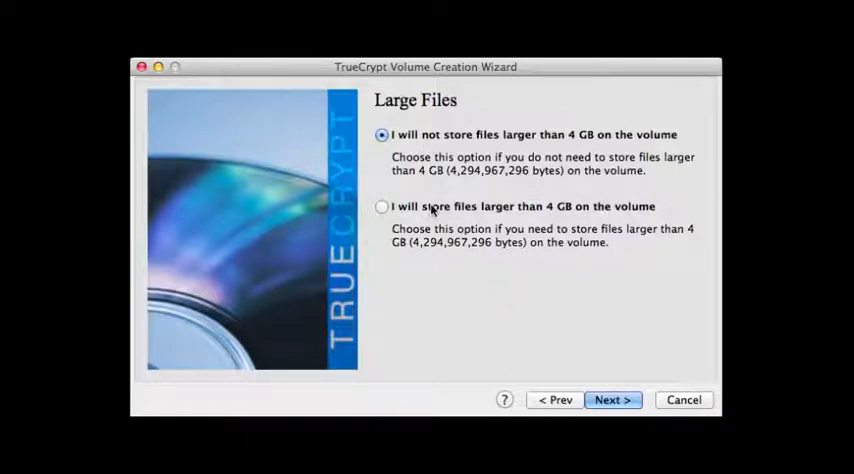
Enable Quick format for the FAT device volume and accept its risk warning
{"action": "left_click", "coordinate": [613, 399]}
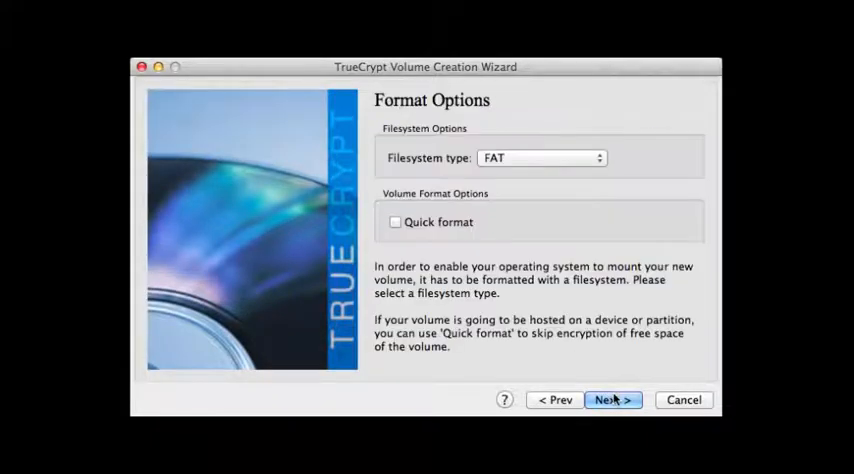
{"action": "mouse_move", "coordinate": [590, 181]}
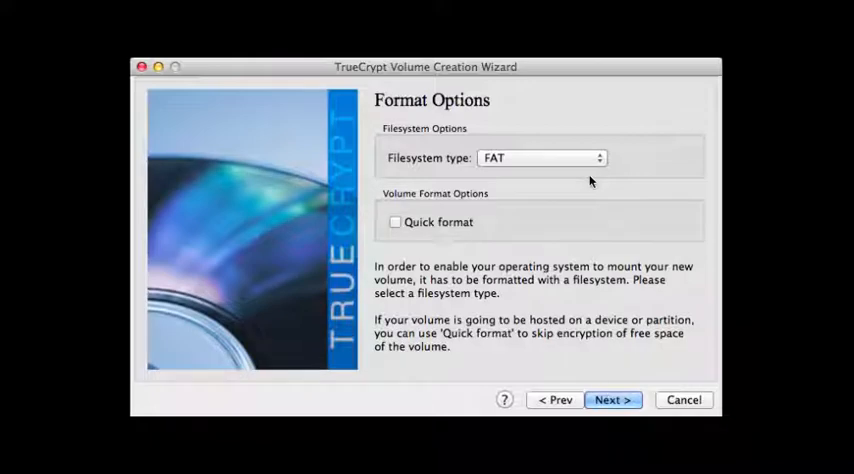
{"action": "mouse_move", "coordinate": [428, 228]}
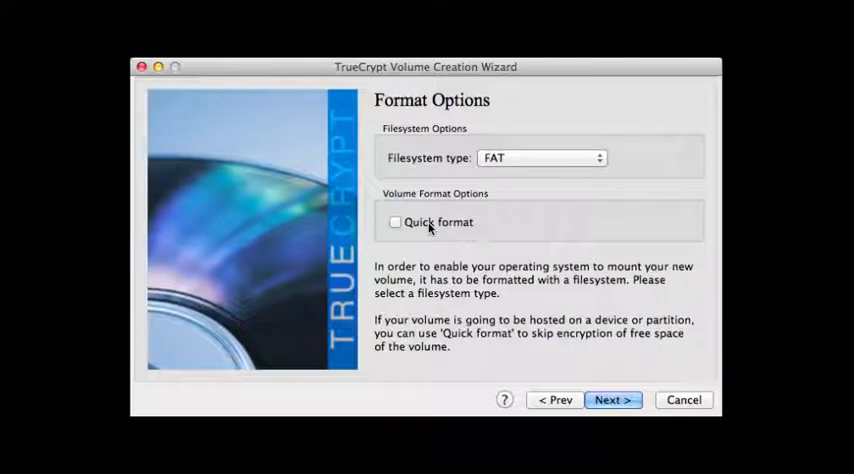
{"action": "mouse_move", "coordinate": [513, 221]}
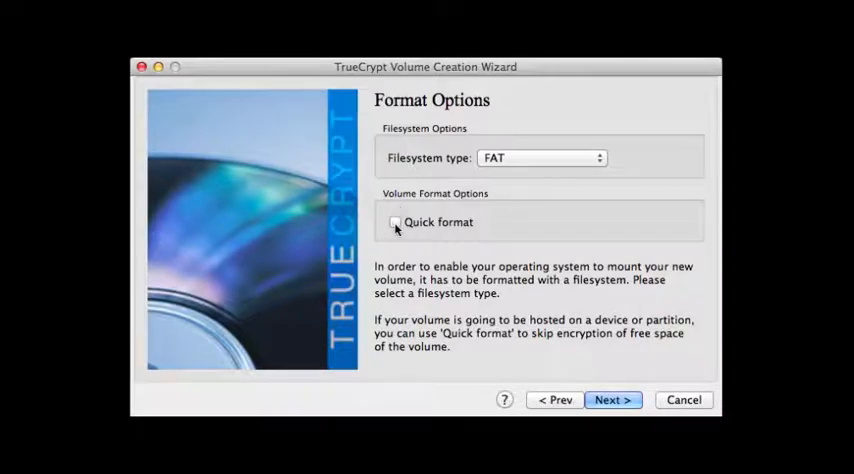
{"action": "left_click", "coordinate": [395, 221]}
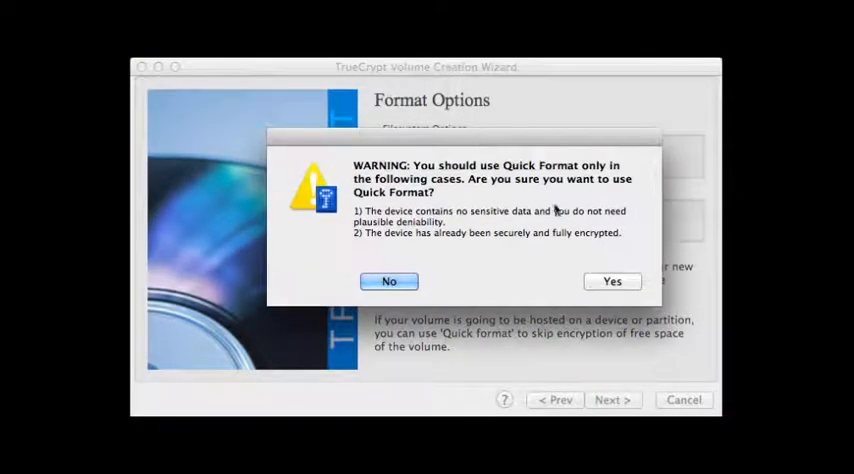
{"action": "mouse_move", "coordinate": [553, 258]}
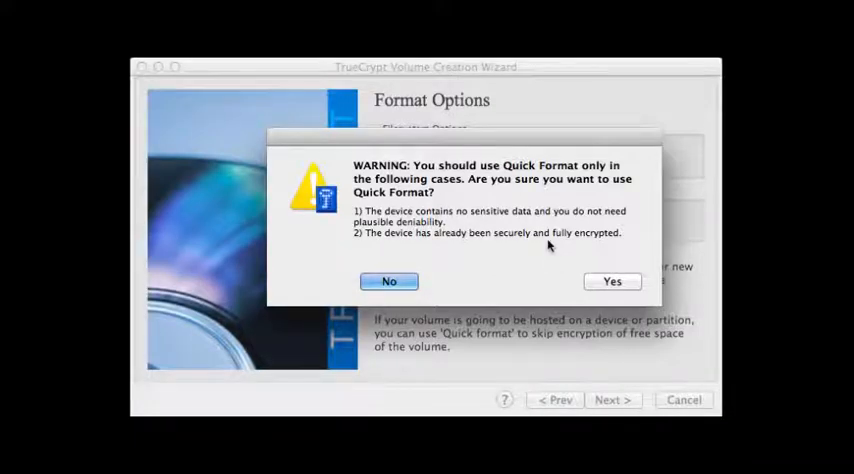
{"action": "left_click", "coordinate": [612, 281]}
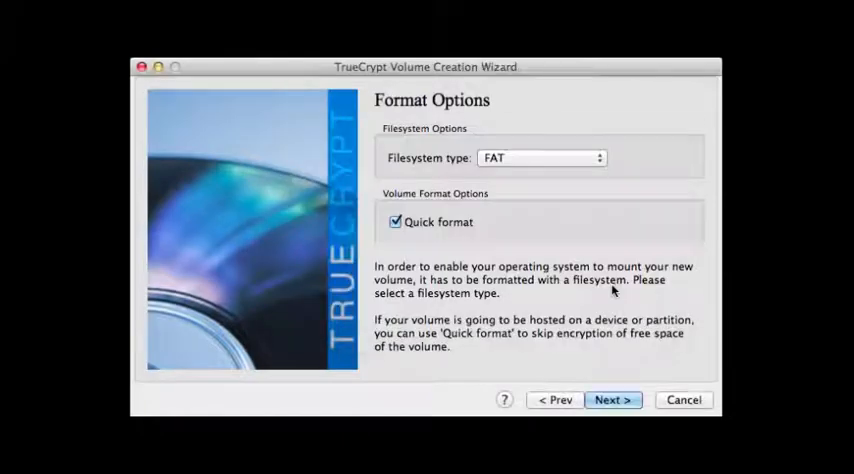
{"action": "left_click", "coordinate": [612, 400]}
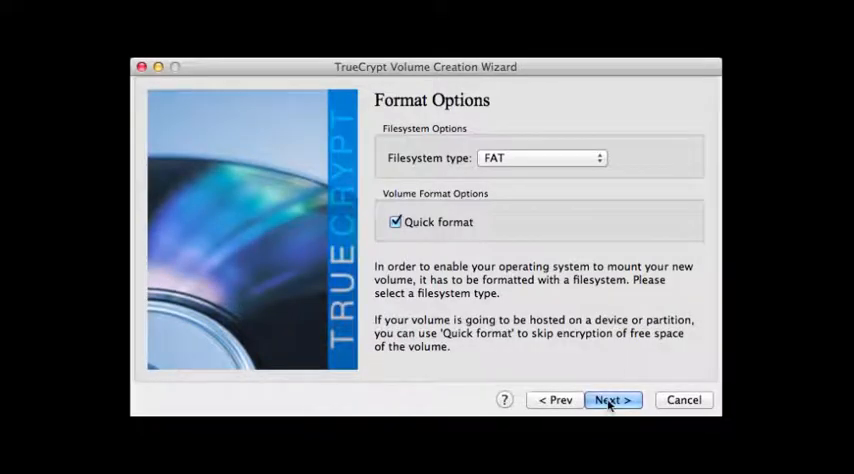
Format the pen-drive partition, confirming the device erase and dismissing the success message
{"action": "left_click", "coordinate": [612, 399]}
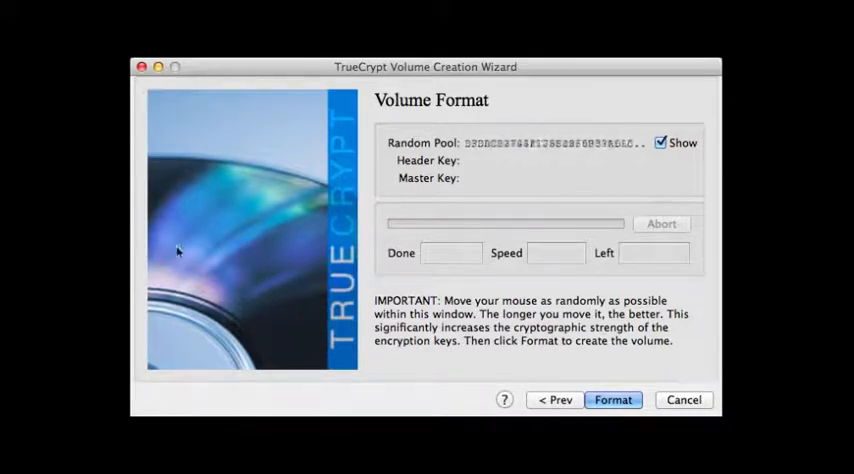
{"action": "mouse_move", "coordinate": [543, 297]}
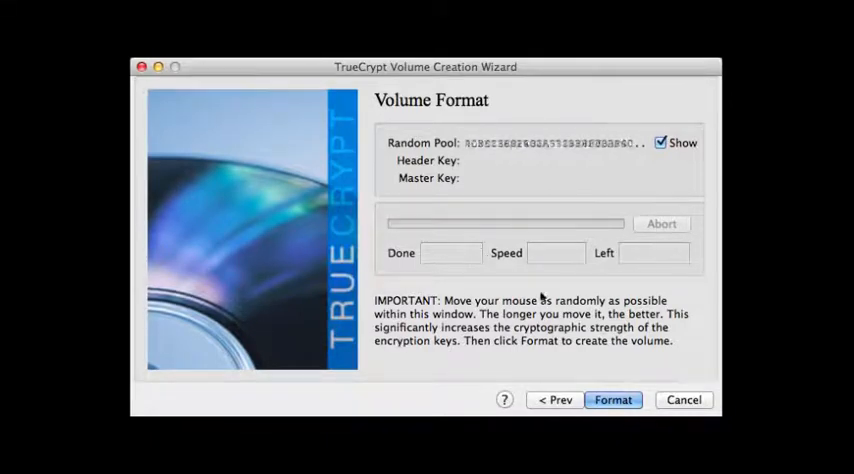
{"action": "left_click", "coordinate": [613, 400]}
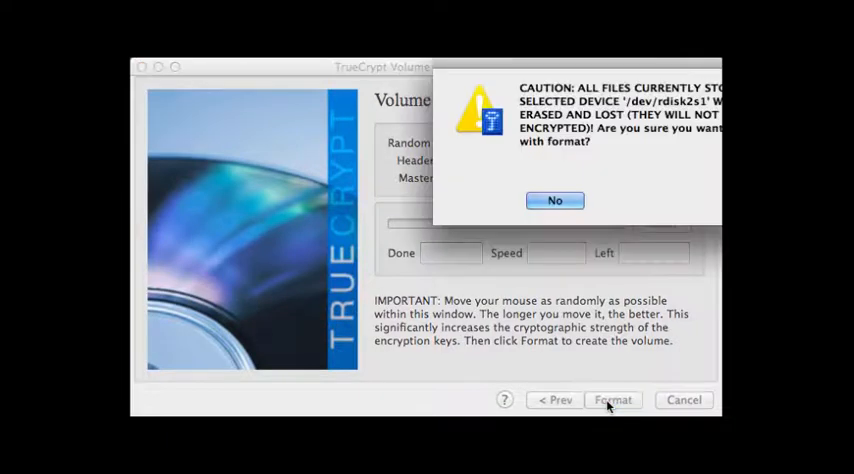
{"action": "mouse_move", "coordinate": [575, 148]}
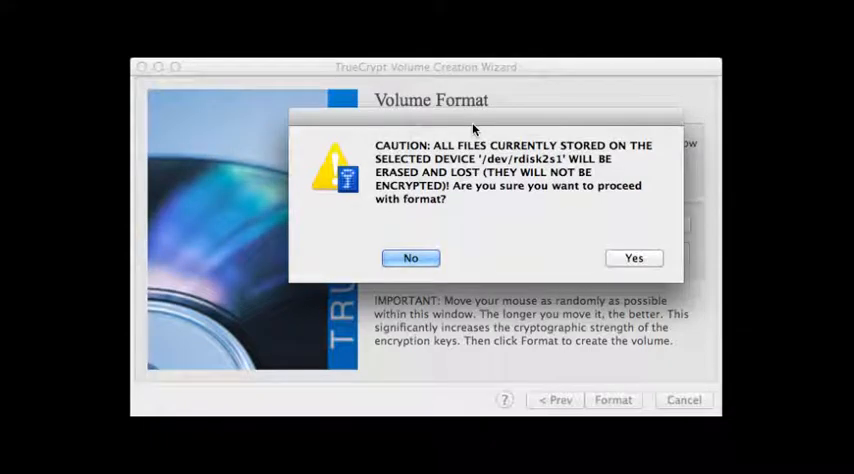
{"action": "left_click", "coordinate": [633, 258]}
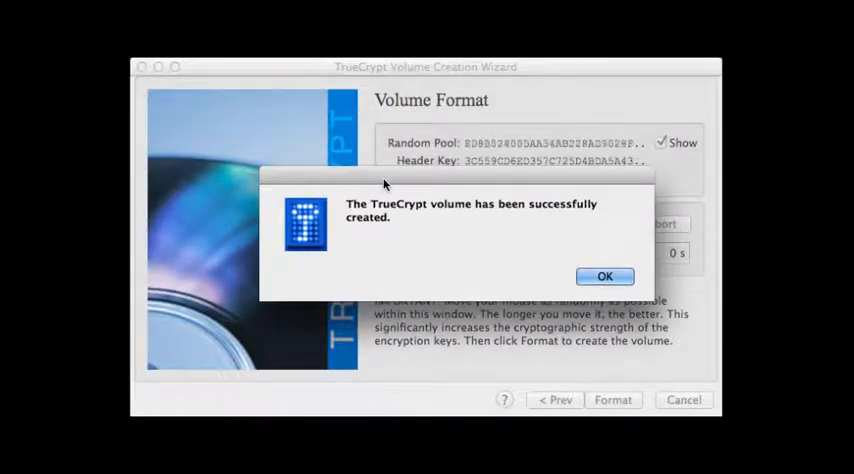
{"action": "left_click", "coordinate": [604, 277]}
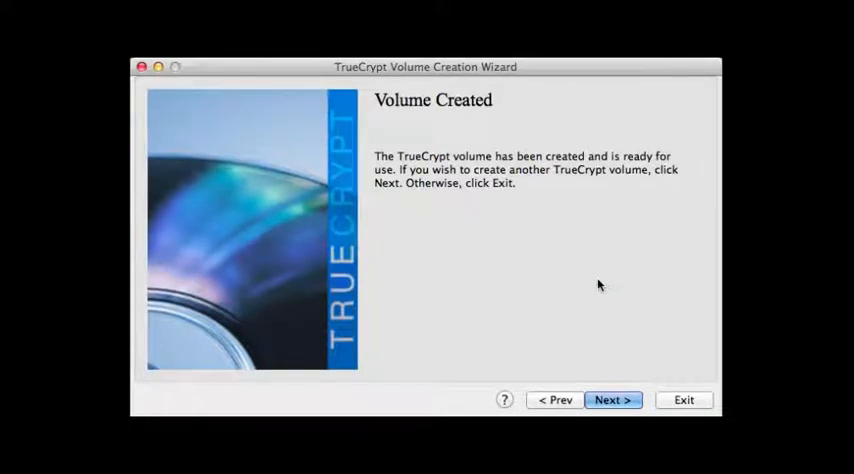
Exit the wizard, select the 14.9 GB partition /dev/rdisk2s1, and start mounting it
{"action": "left_click", "coordinate": [684, 400]}
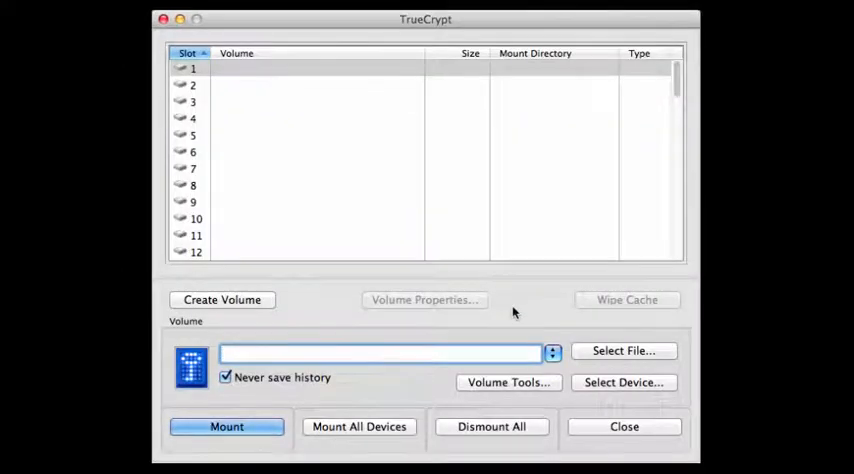
{"action": "mouse_move", "coordinate": [575, 343]}
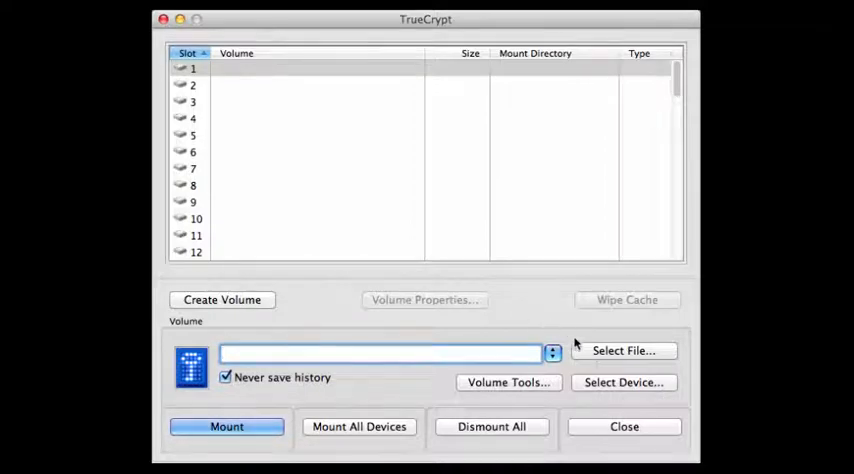
{"action": "left_click", "coordinate": [623, 382]}
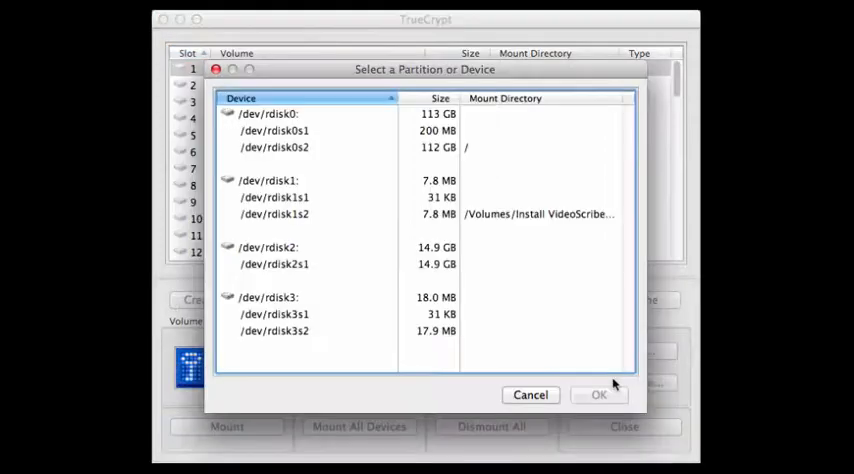
{"action": "left_click", "coordinate": [274, 264]}
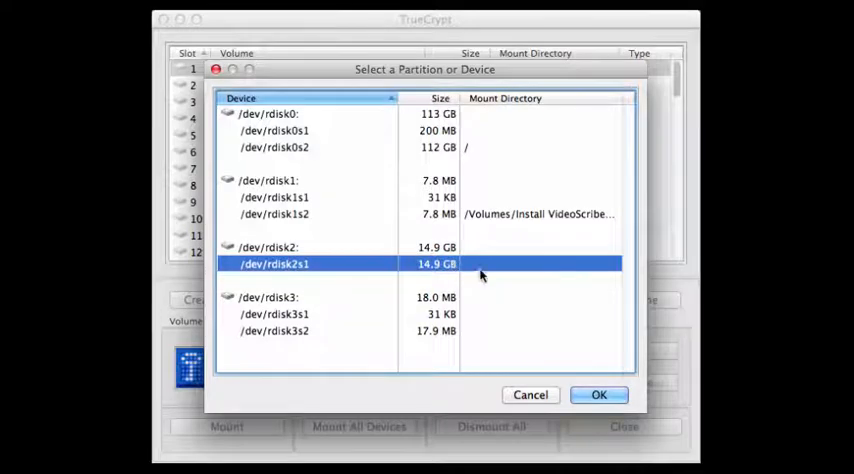
{"action": "left_click", "coordinate": [598, 395]}
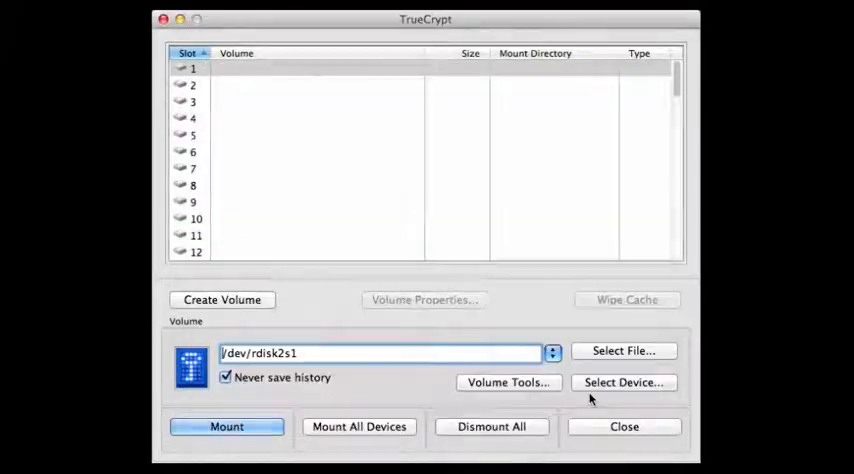
{"action": "left_click", "coordinate": [226, 426]}
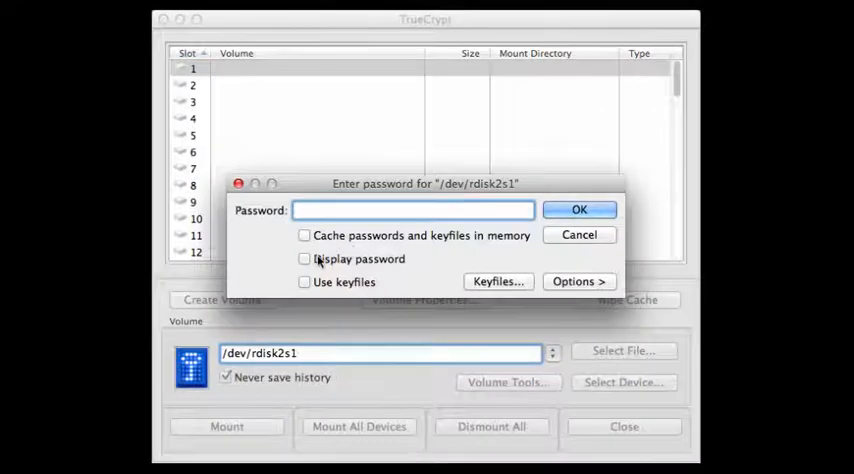
{"action": "left_click", "coordinate": [305, 258]}
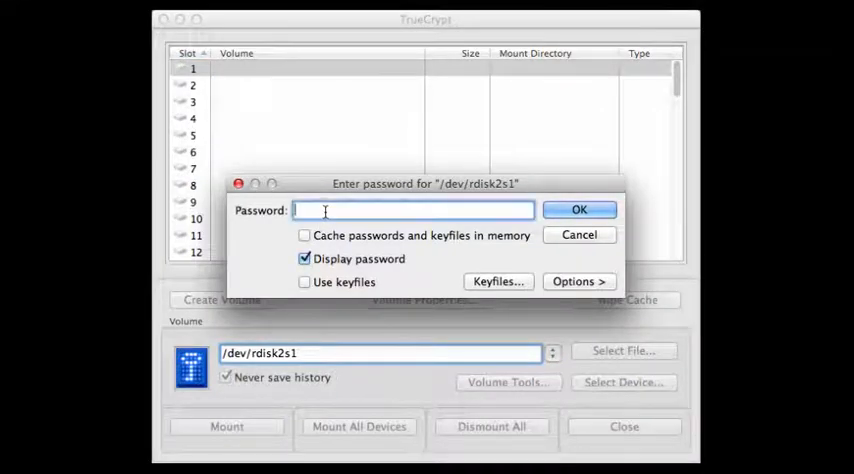
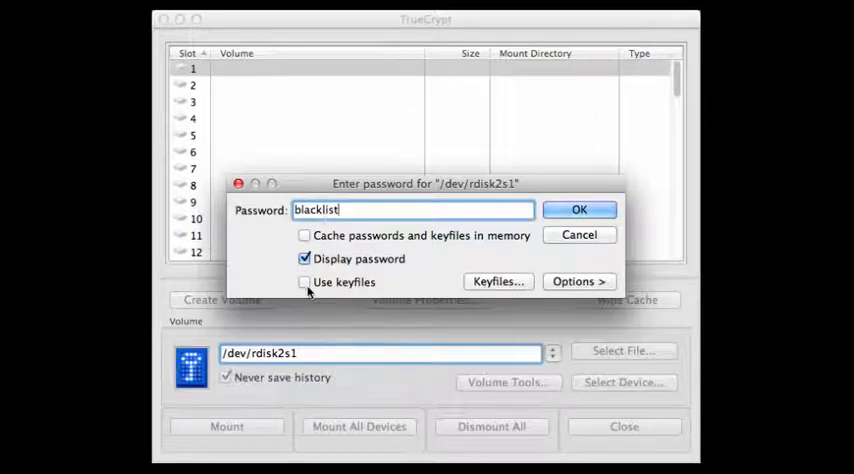
{"action": "left_click", "coordinate": [305, 282]}
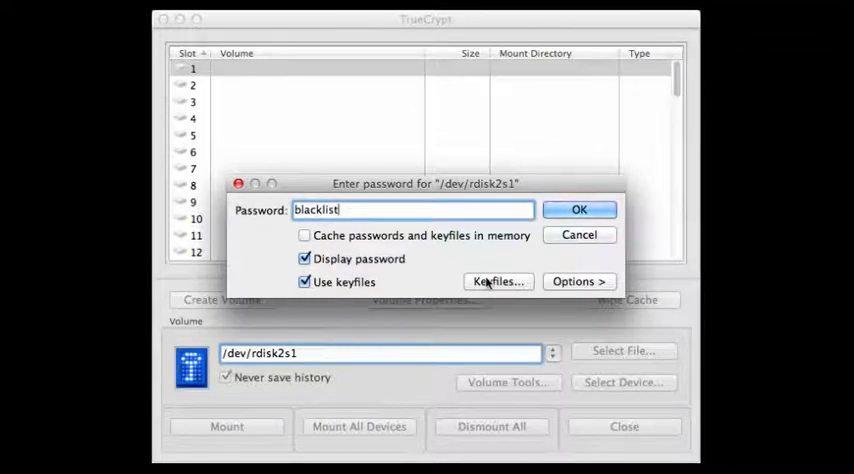
{"action": "left_click", "coordinate": [498, 281]}
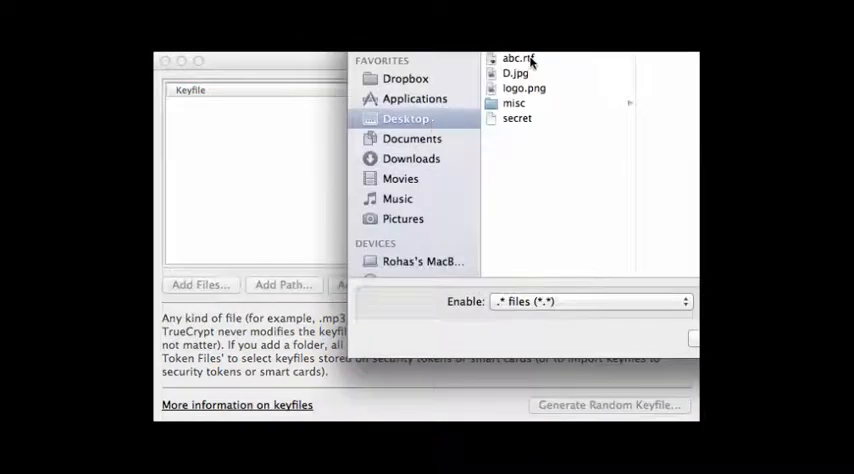
{"action": "left_click", "coordinate": [518, 73]}
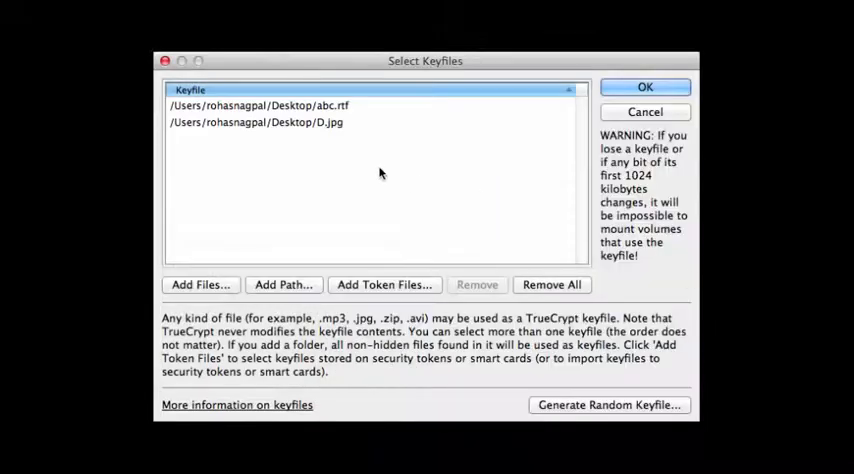
{"action": "mouse_move", "coordinate": [573, 92]}
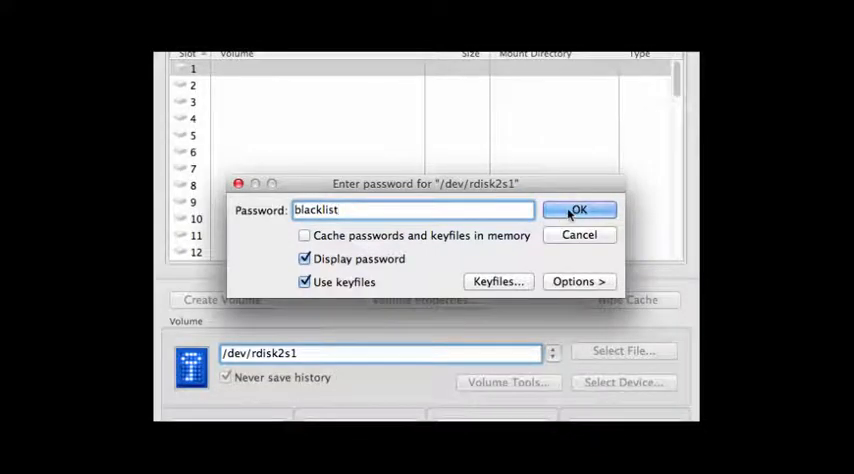
{"action": "left_click", "coordinate": [579, 210]}
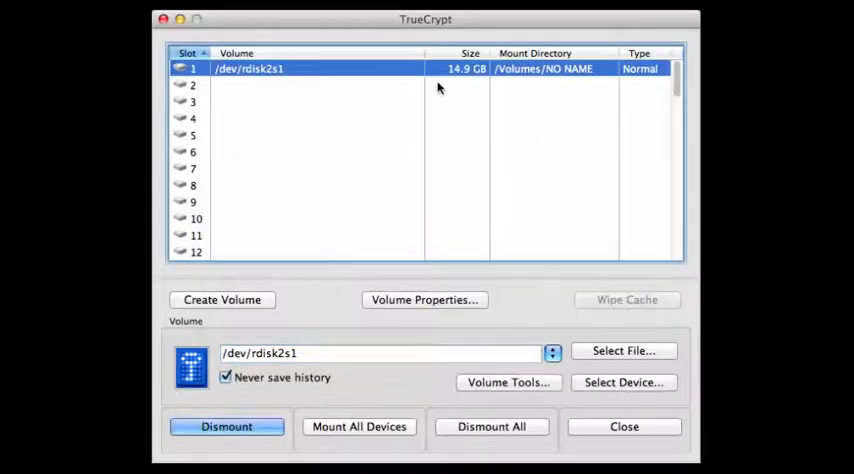
{"action": "mouse_move", "coordinate": [405, 74]}
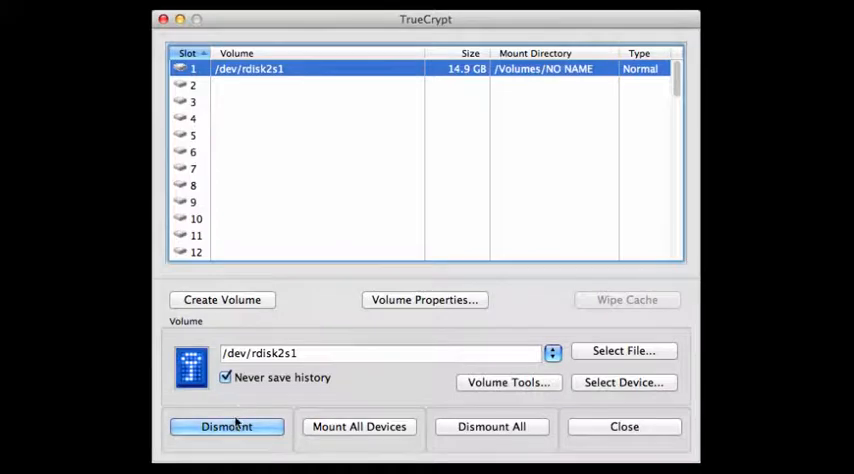
Dismount the /dev/rdisk2s1 volume from slot 1
{"action": "left_click", "coordinate": [226, 426]}
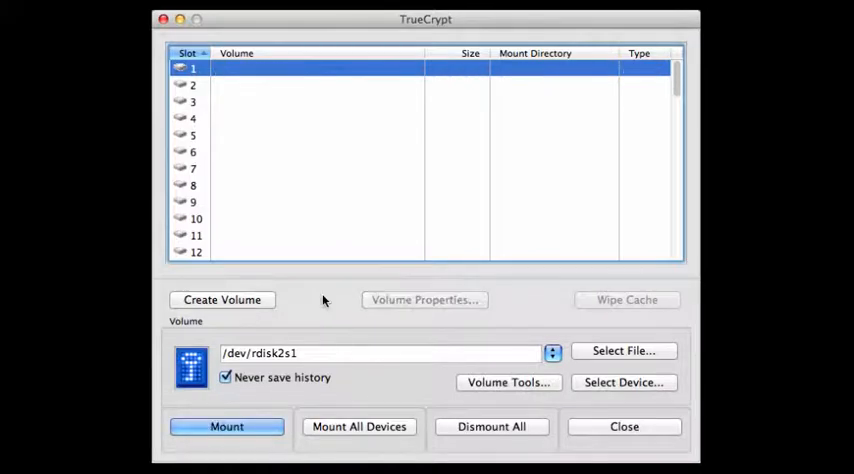